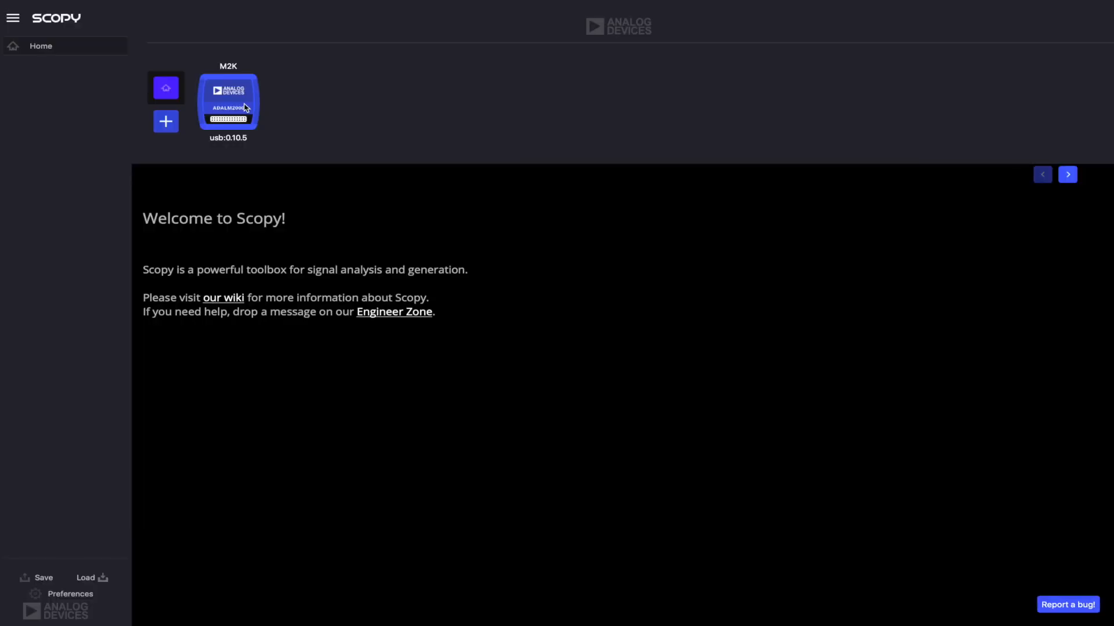
# Connect to the attached M2K device and bring up the Network Analyzer instrument.
pyautogui.click(228, 102)
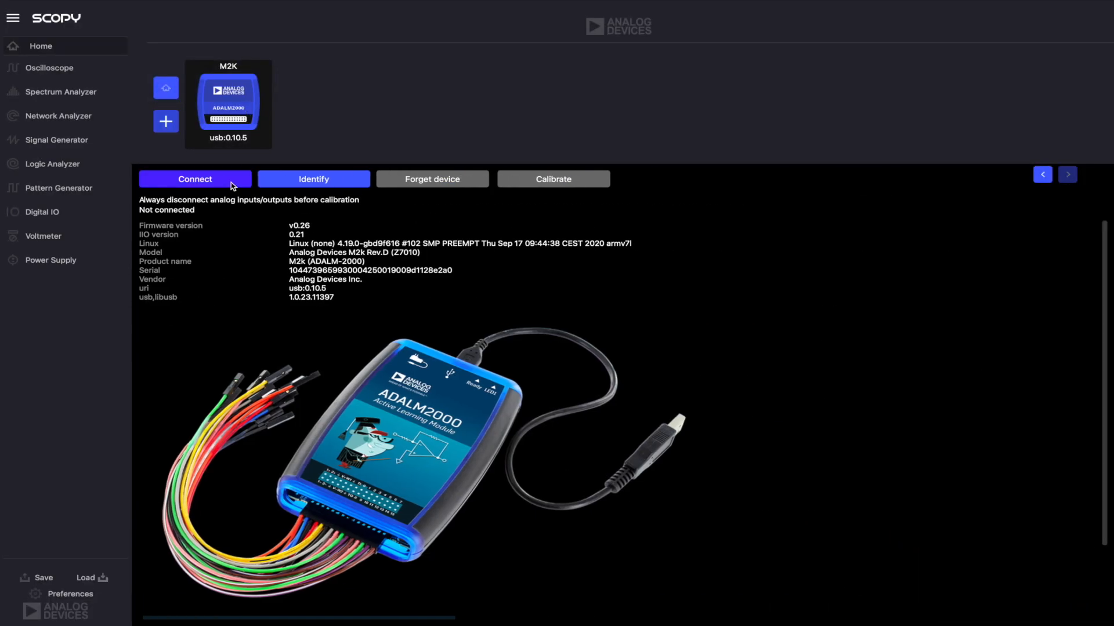
pyautogui.click(195, 178)
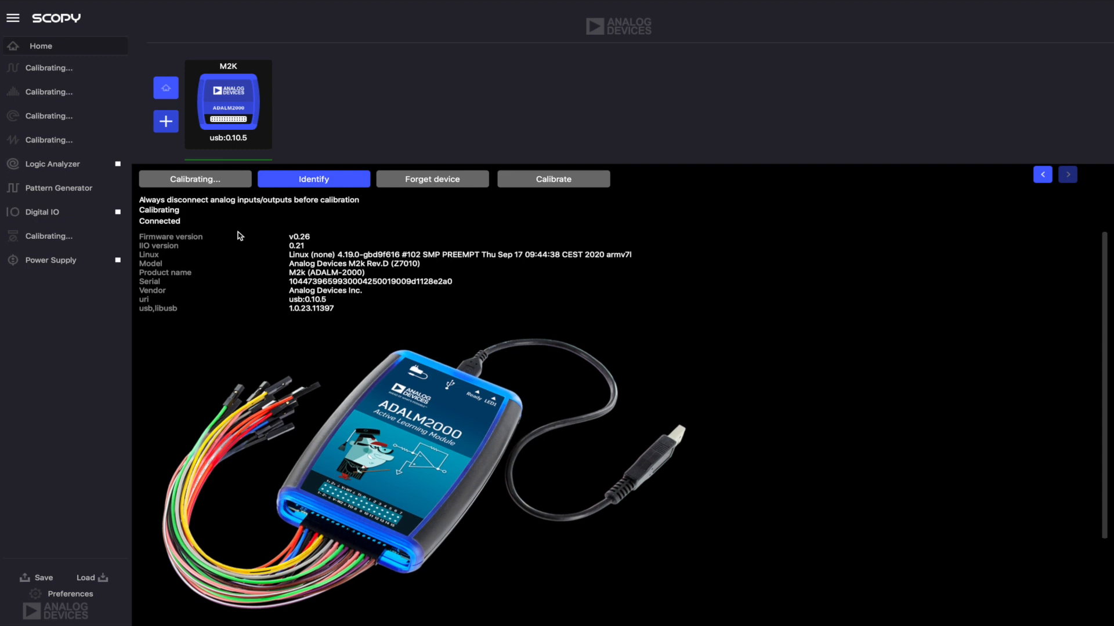
pyautogui.click(552, 179)
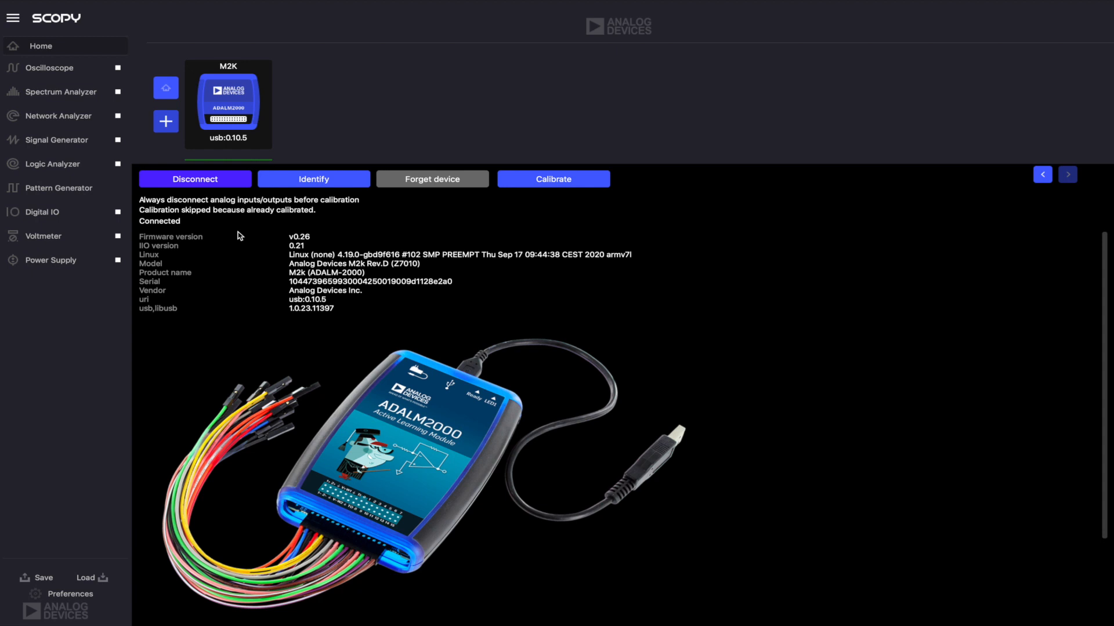
pyautogui.click(59, 116)
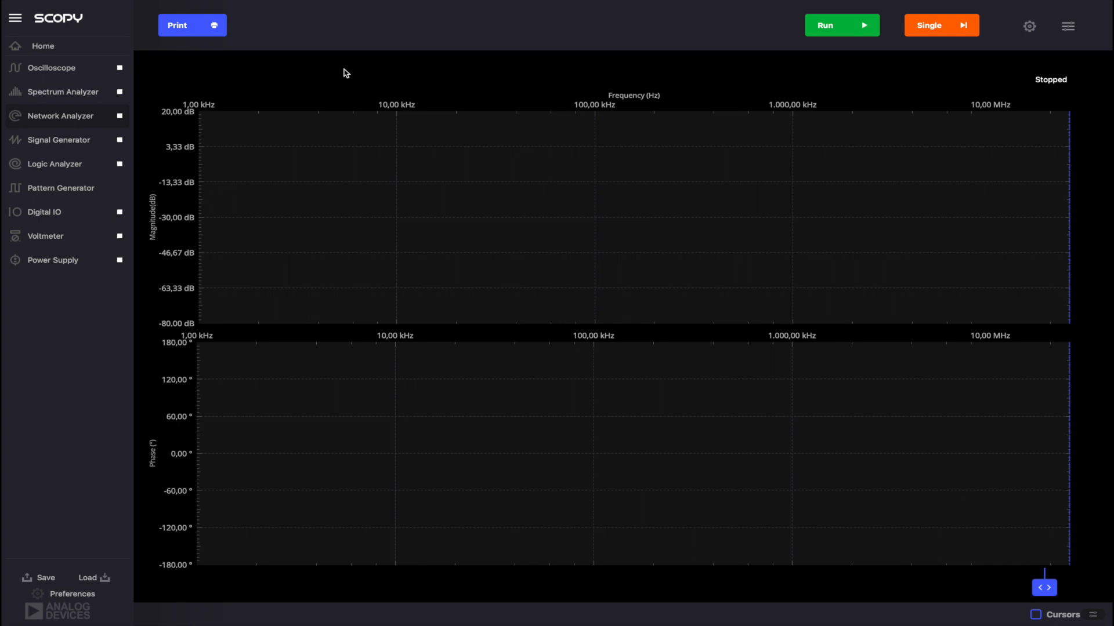
pyautogui.moveTo(418, 74)
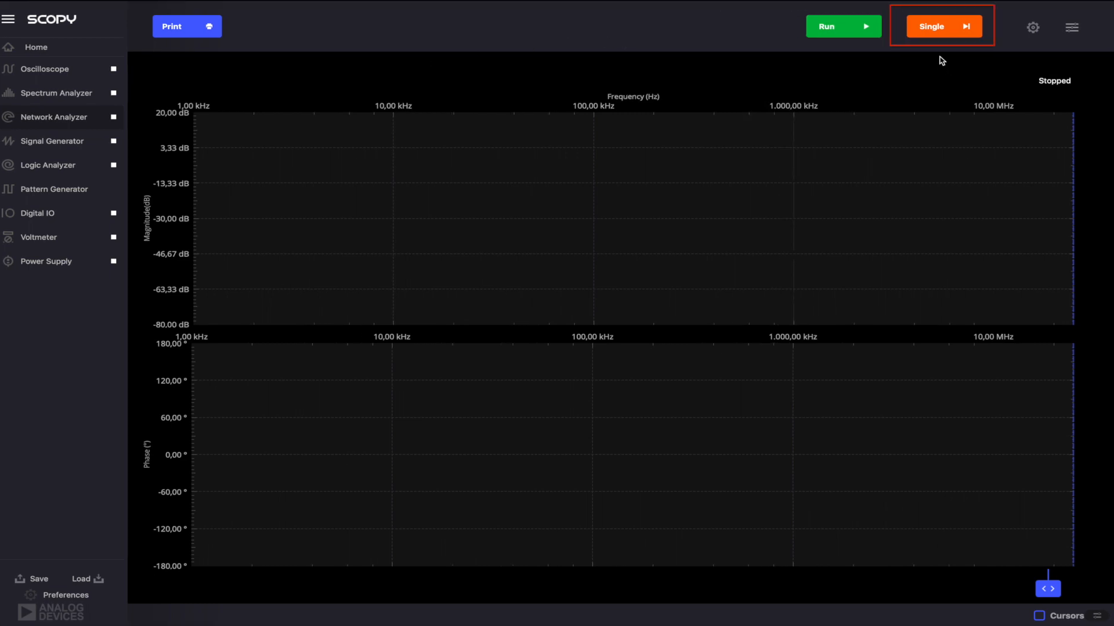
# Run a single frequency sweep so magnitude and phase traces appear.
pyautogui.click(940, 27)
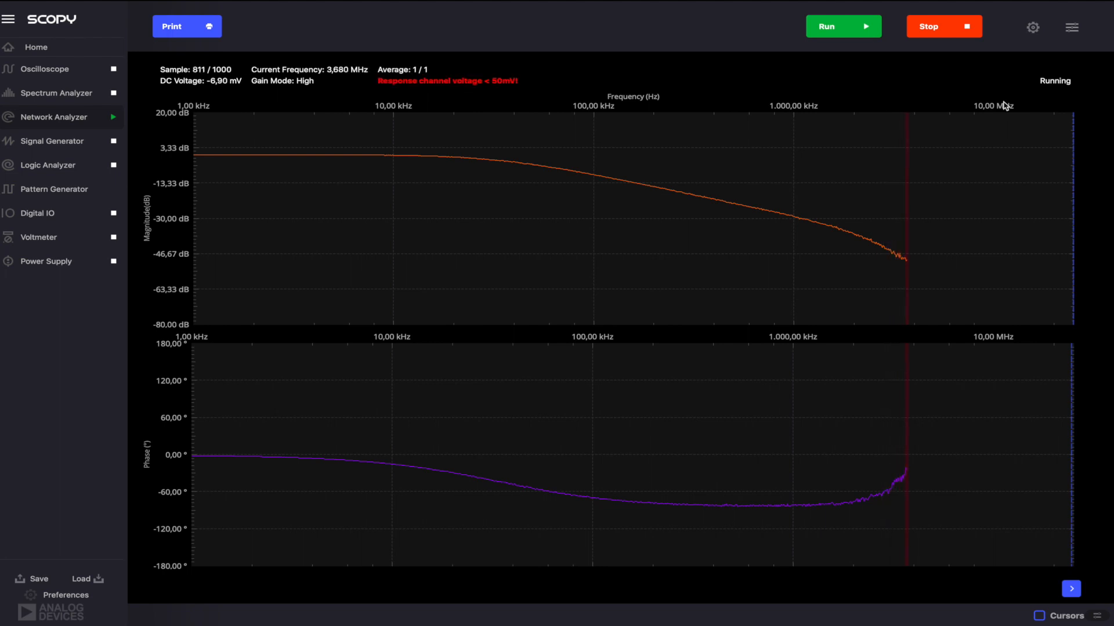
# In the analyzer settings, keep the offset unit in microvolts and raise the reference amplitude to 2 V.
pyautogui.click(1070, 26)
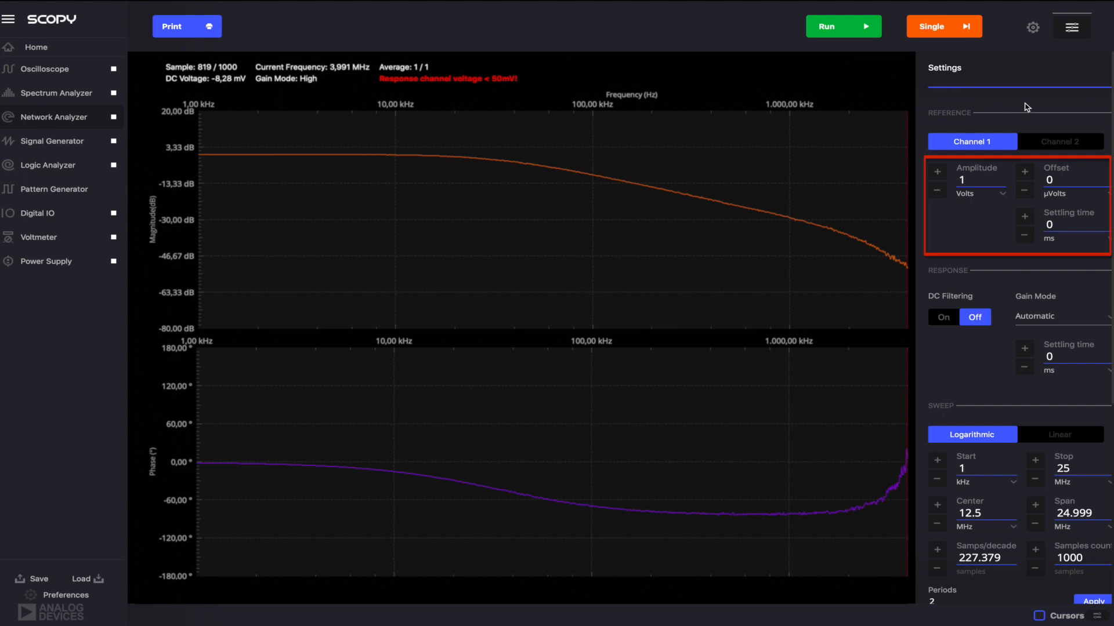
pyautogui.moveTo(1097, 194)
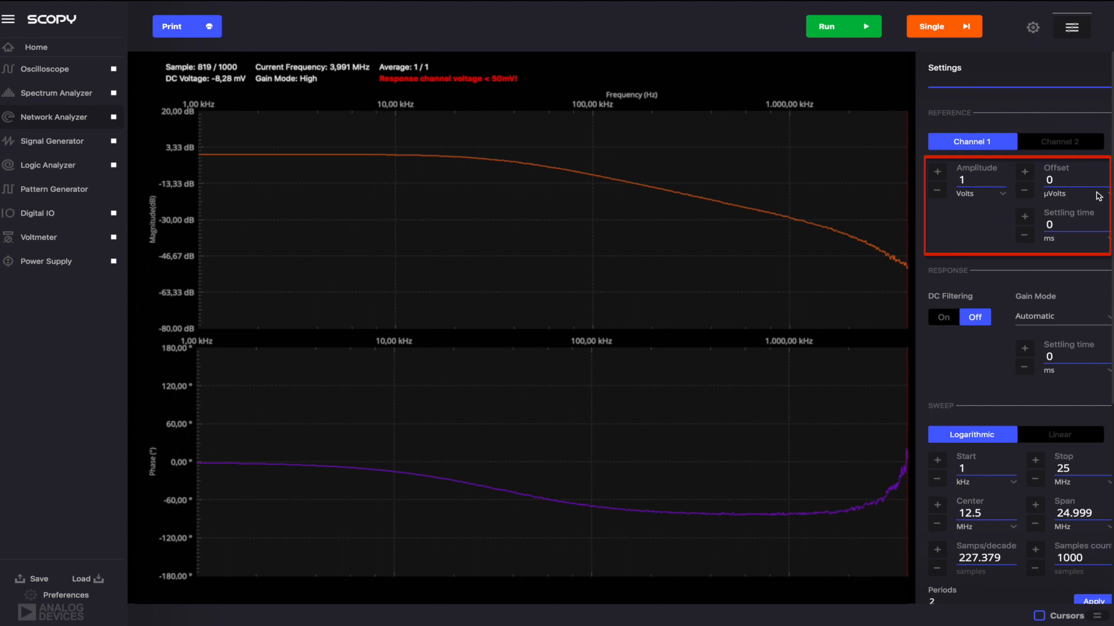
pyautogui.click(1074, 193)
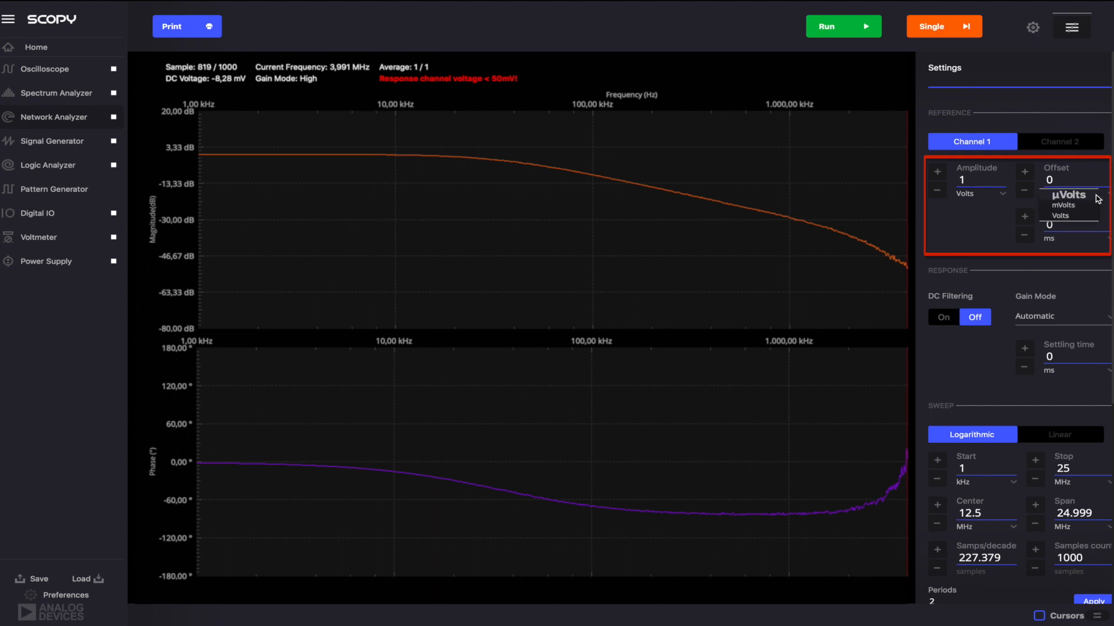
pyautogui.click(1067, 194)
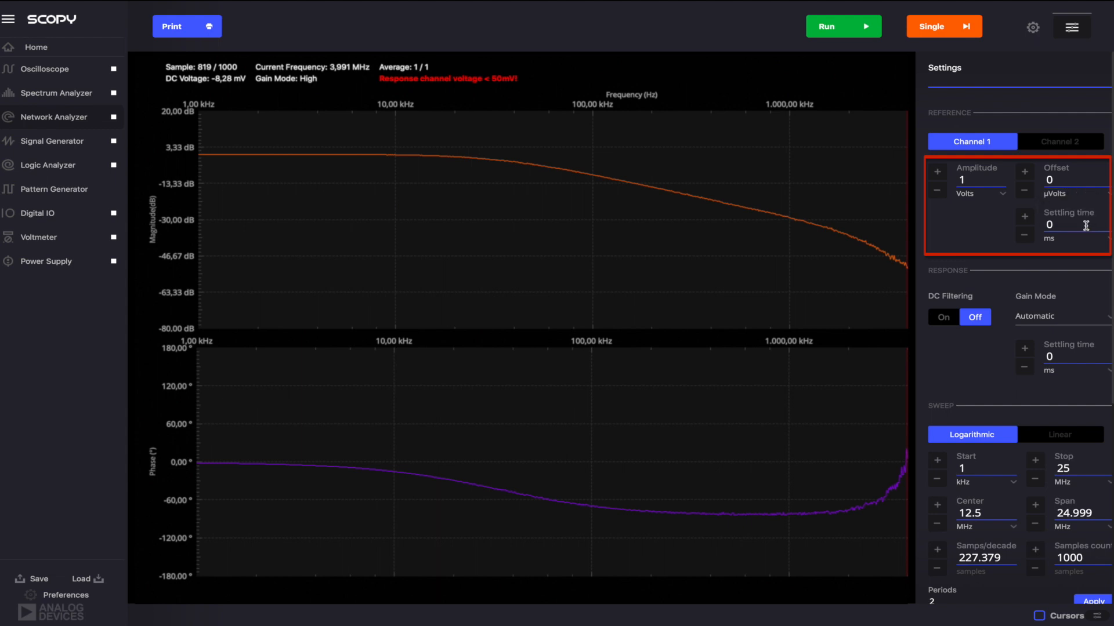
pyautogui.moveTo(1087, 245)
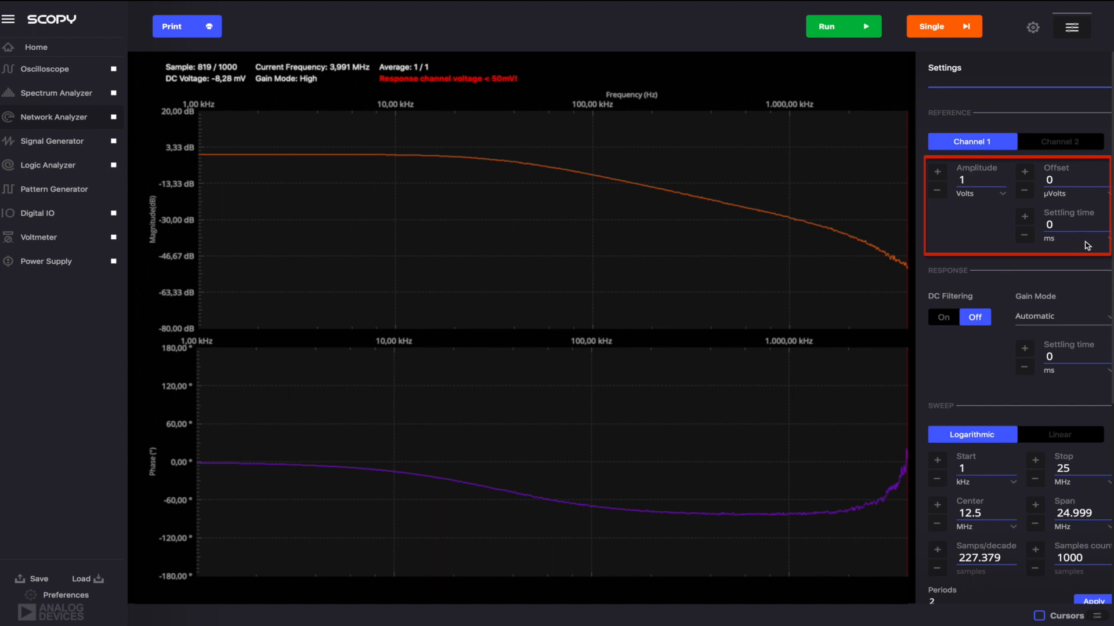
pyautogui.click(1072, 239)
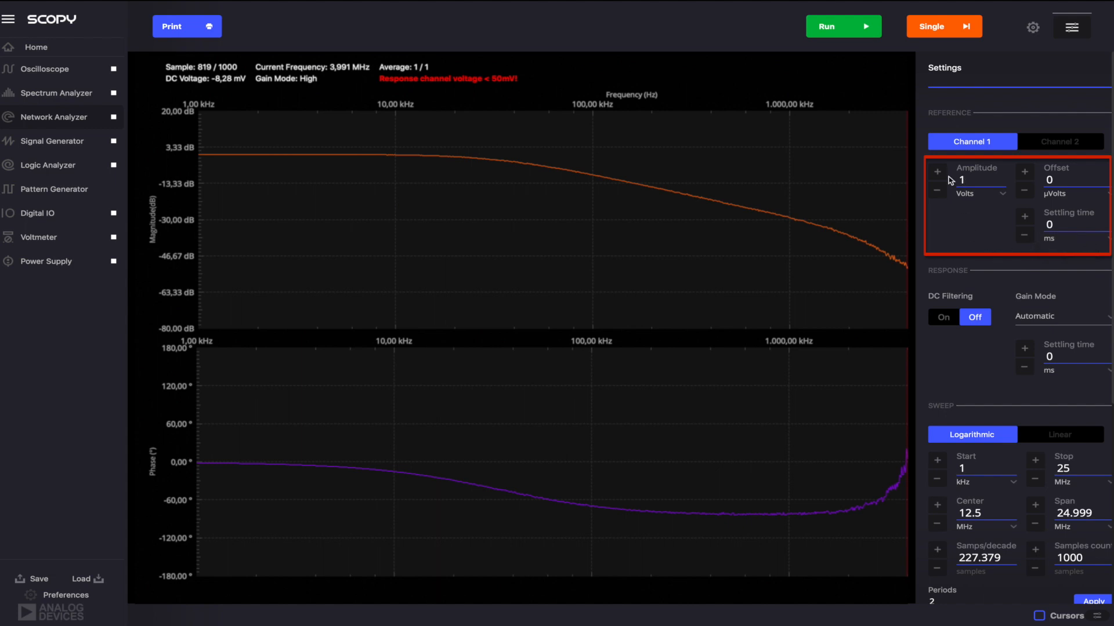
pyautogui.click(937, 171)
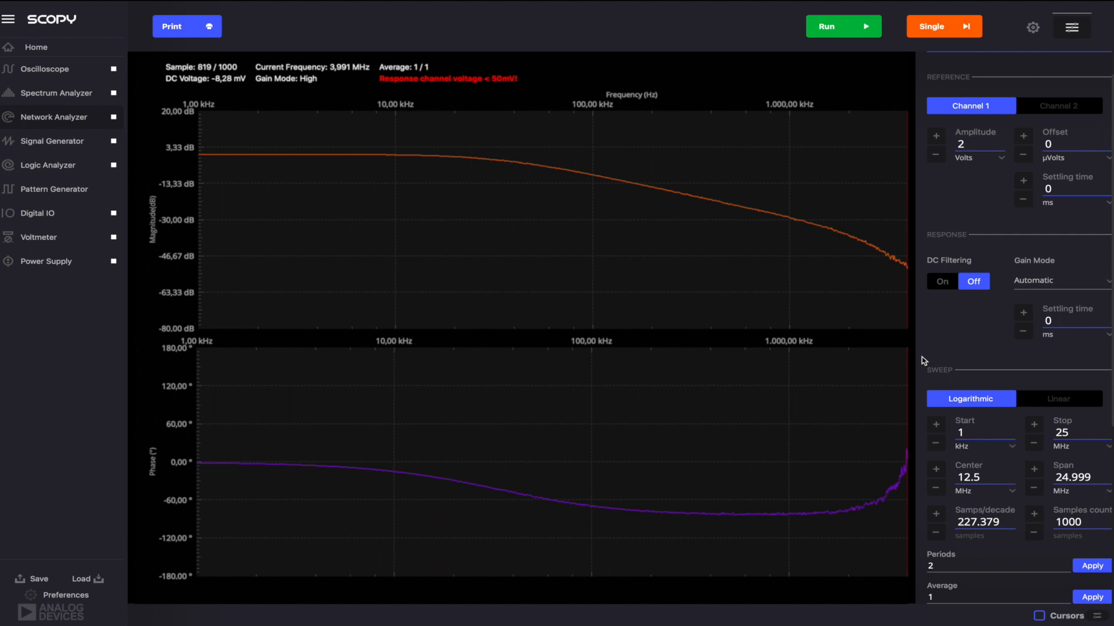
# Set the sweep start to 500 Hz and 200 samples, then start a new run.
pyautogui.scroll(-3)
pyautogui.write('2')
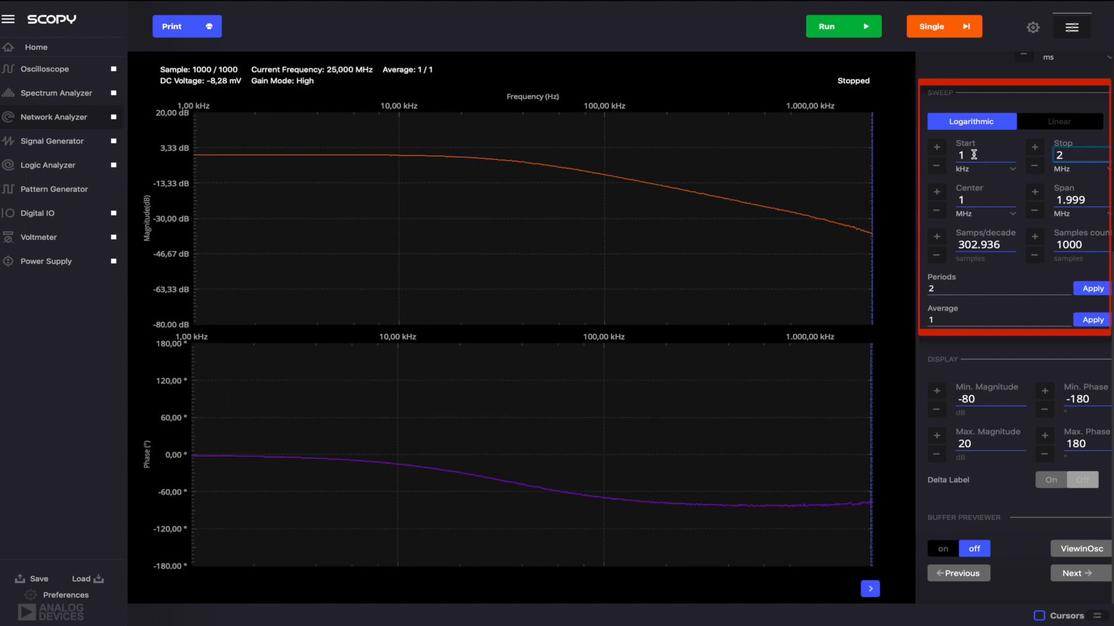
pyautogui.click(983, 154)
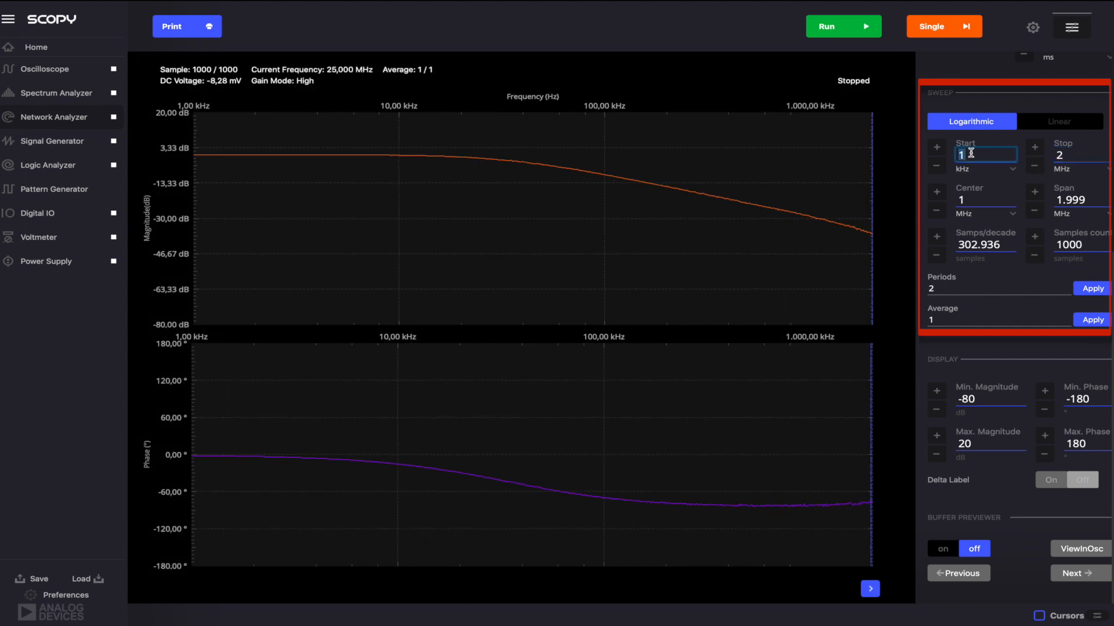
pyautogui.write('500')
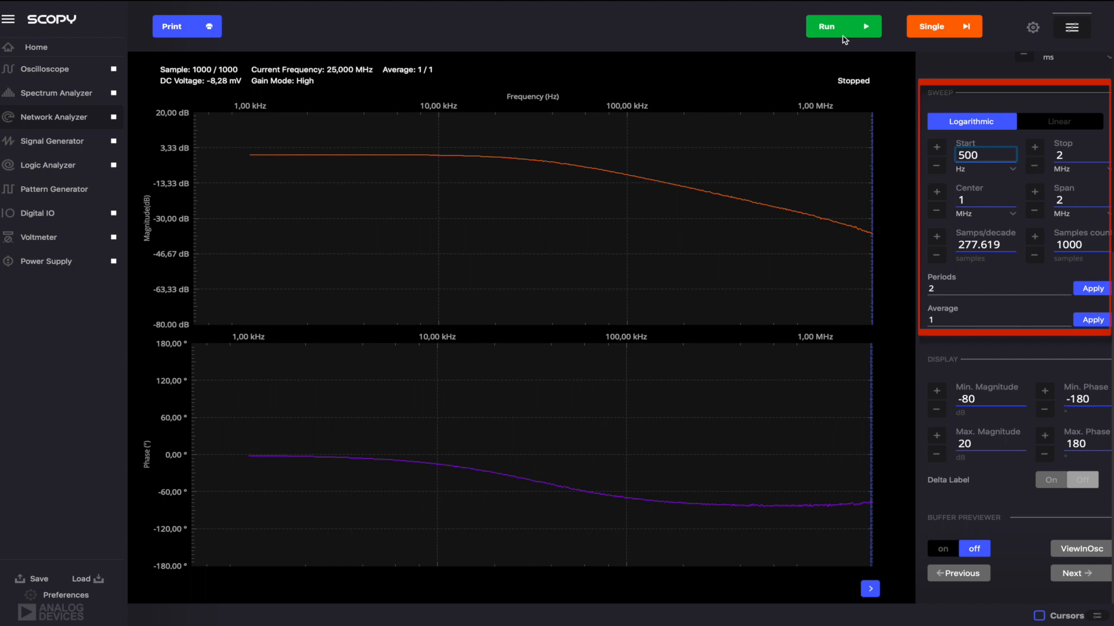
pyautogui.moveTo(847, 37)
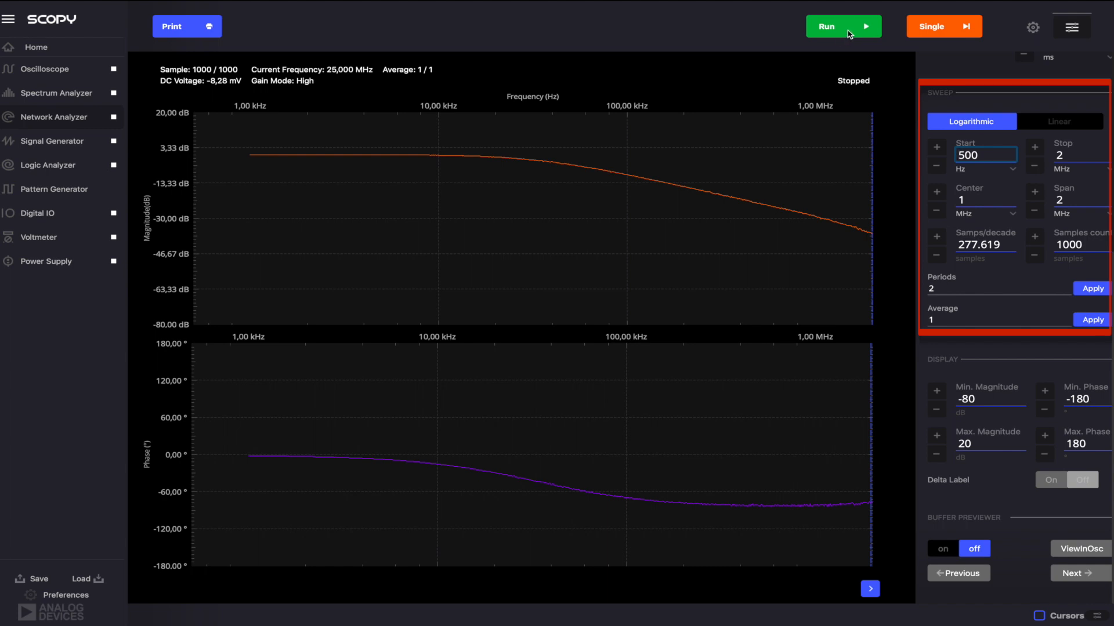
pyautogui.moveTo(904, 28)
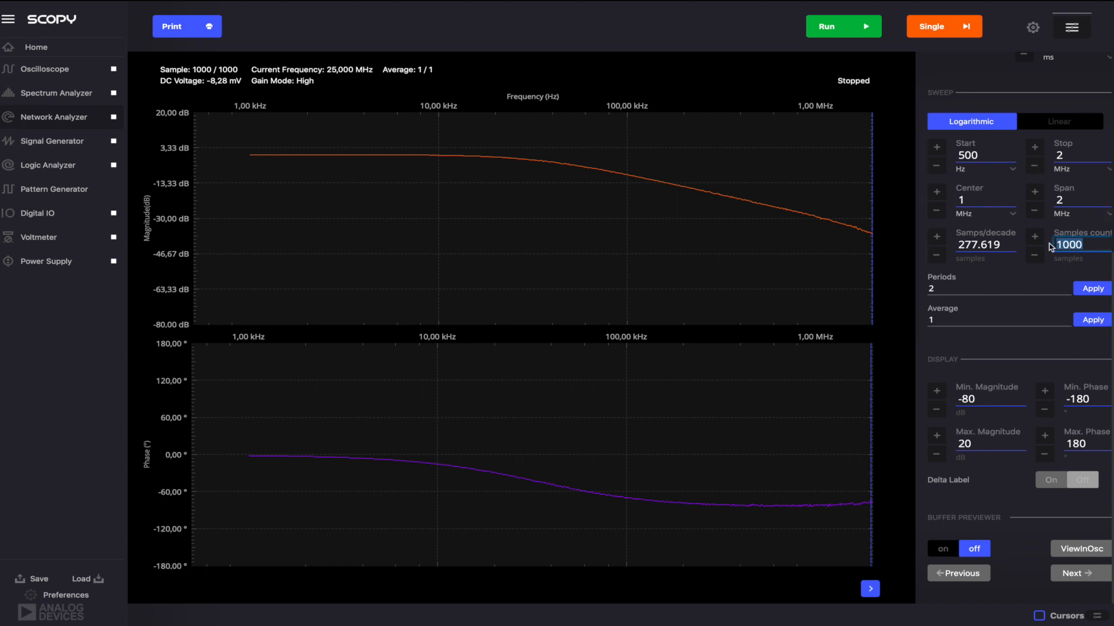
pyautogui.write('200')
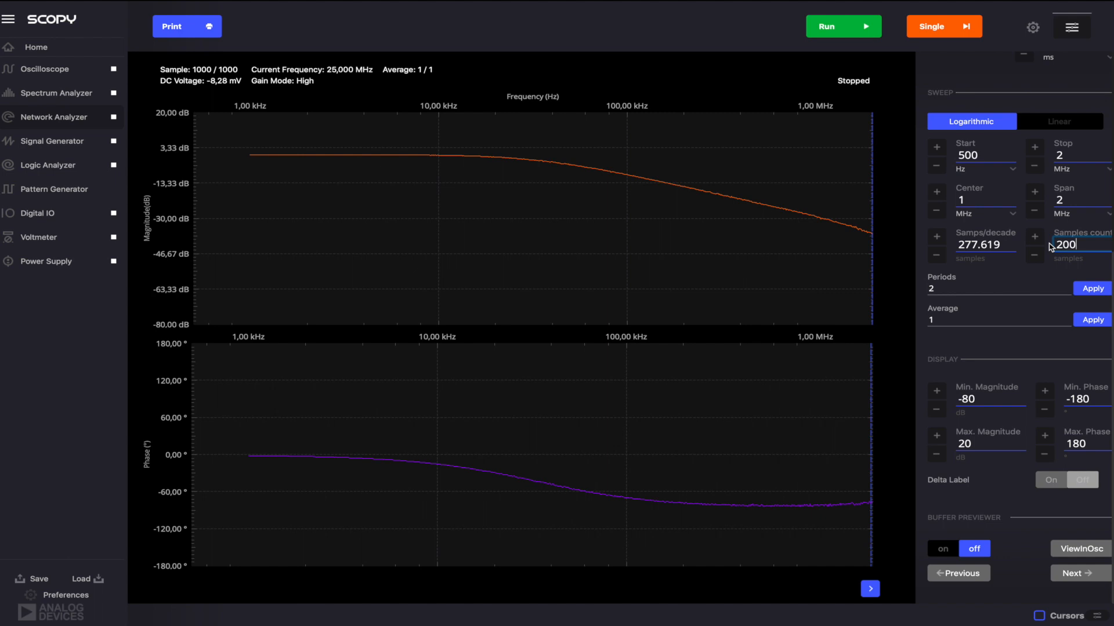
pyautogui.click(931, 26)
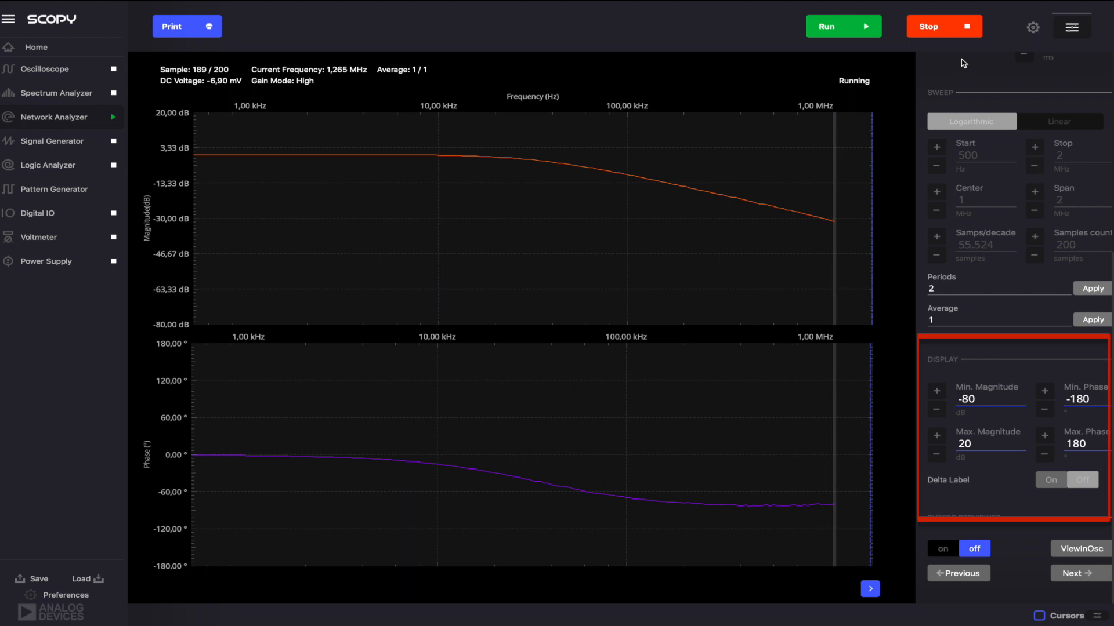
# Set the magnitude axis to -40 to 5 dB and adjust the phase axis limits.
pyautogui.write('-40')
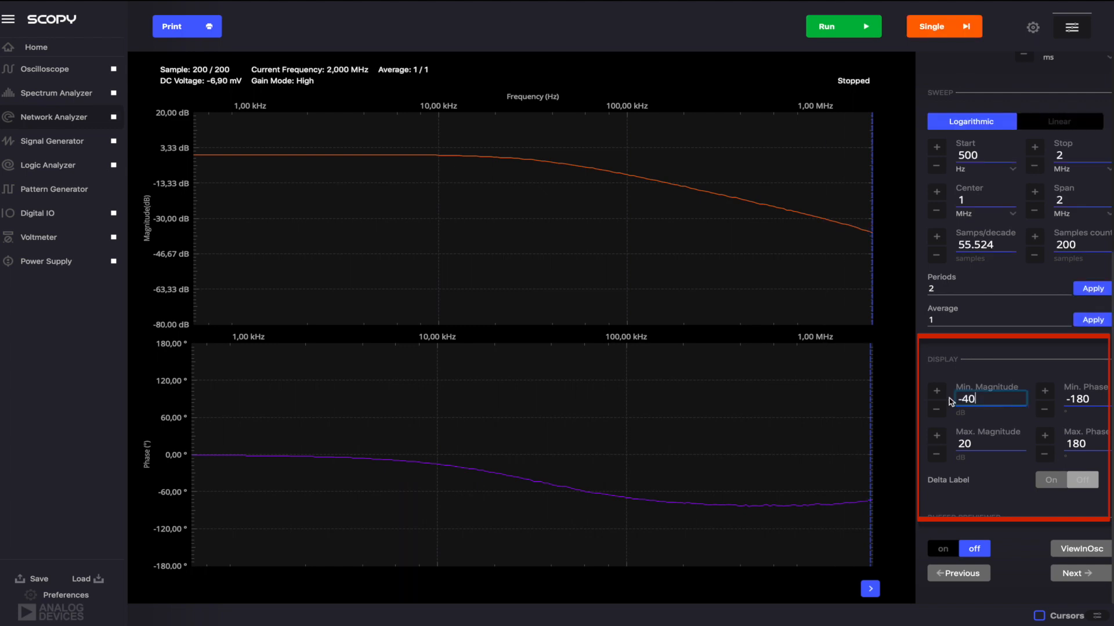
pyautogui.write('5')
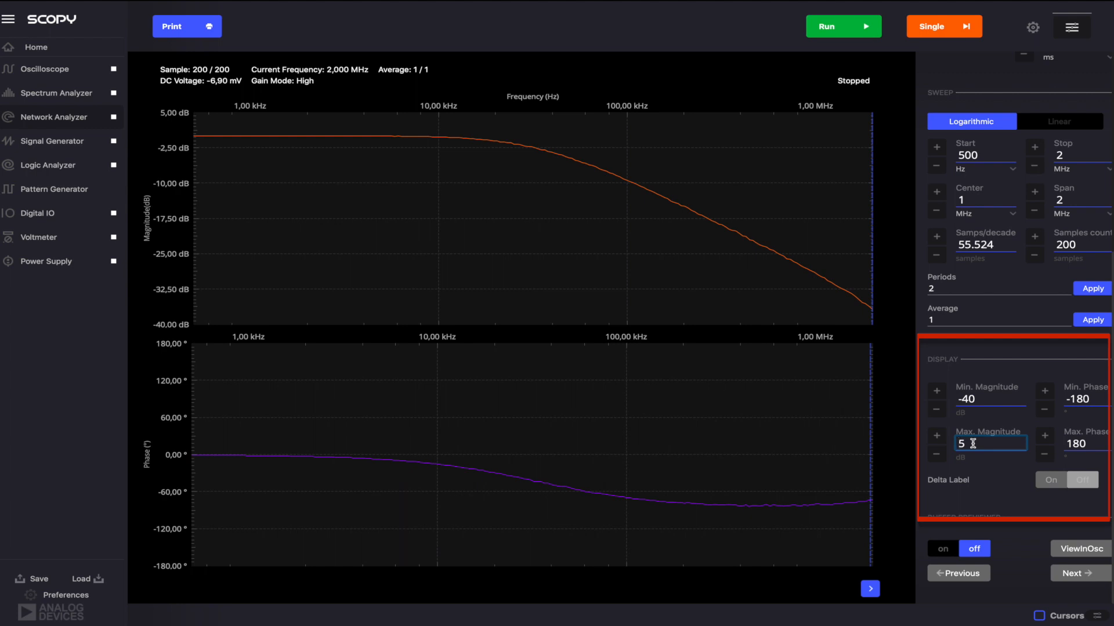
pyautogui.click(1083, 398)
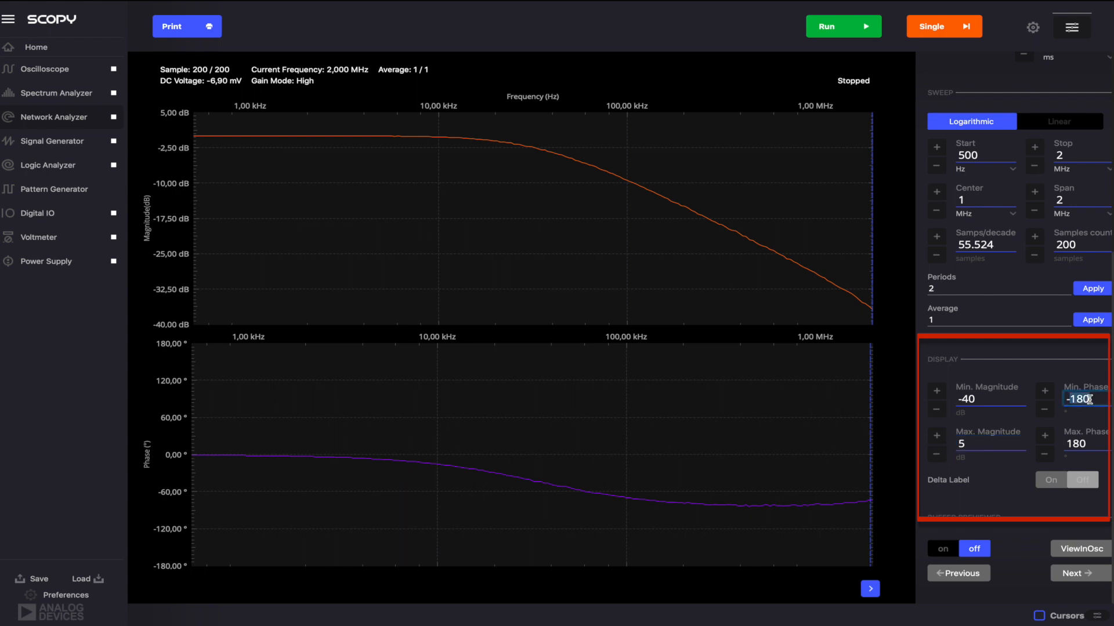
pyautogui.write('0')
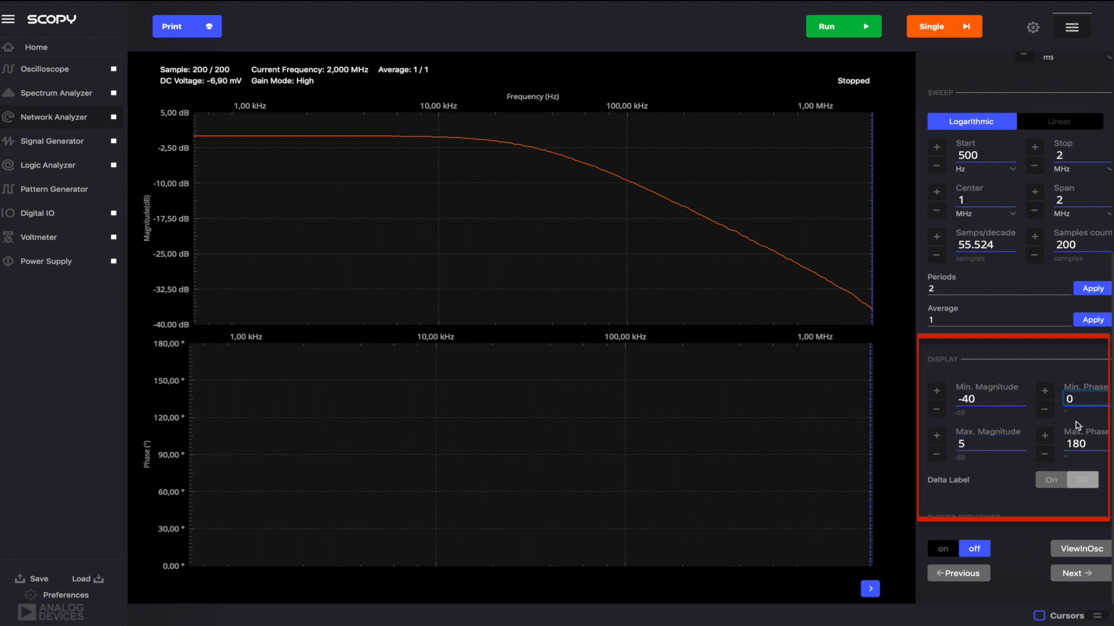
pyautogui.write('360')
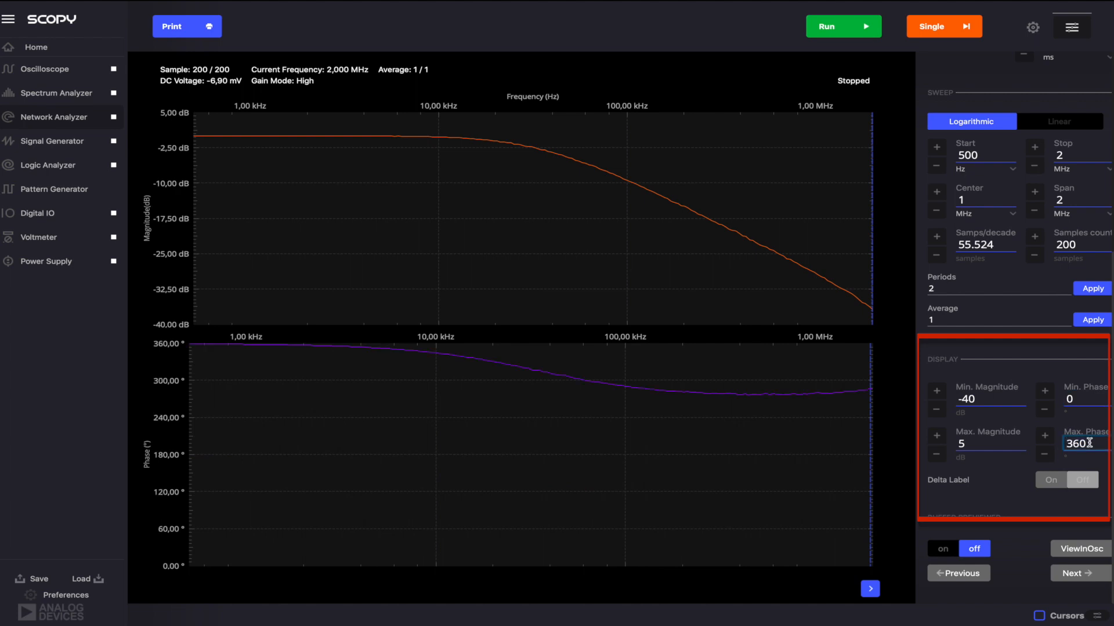
pyautogui.write('-360')
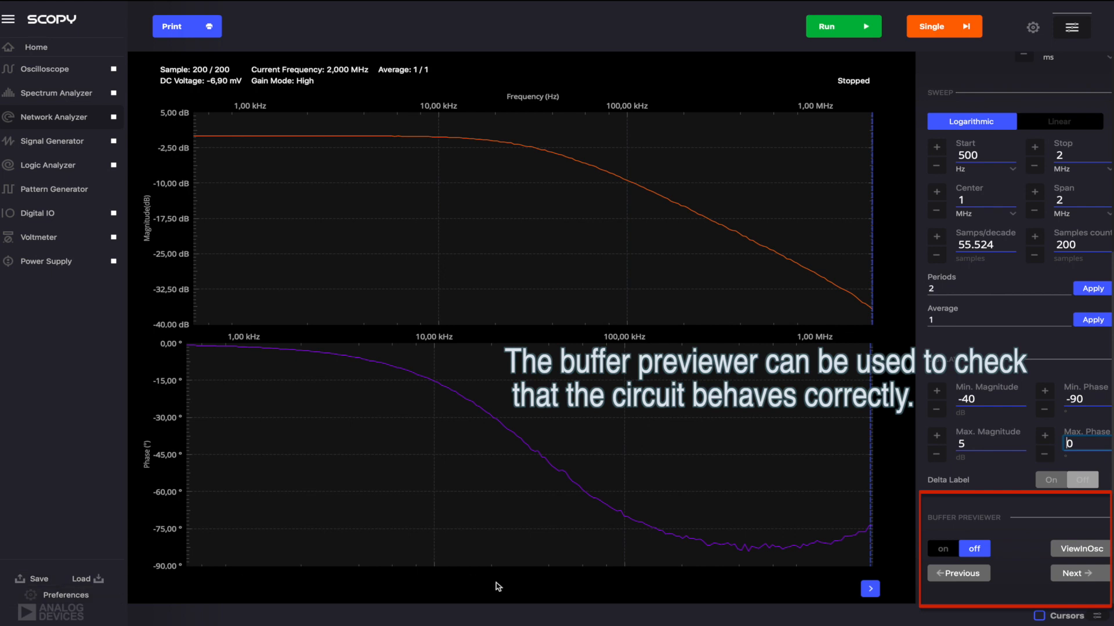
pyautogui.click(942, 549)
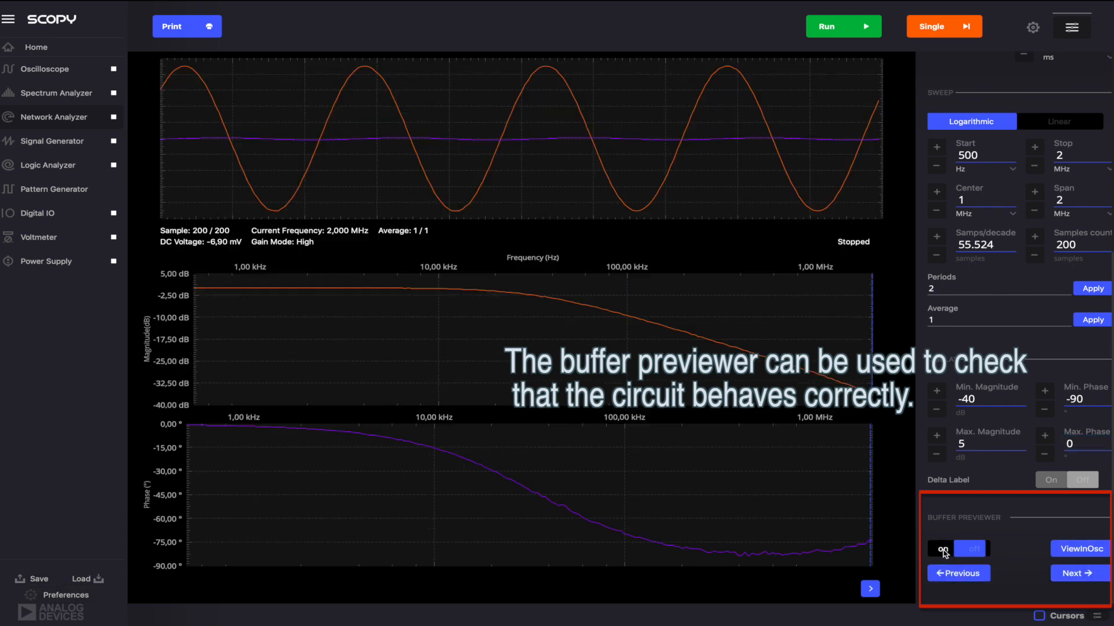
# Turn on the buffer previewer and step the previewed sample down toward roughly 11 kHz.
pyautogui.click(942, 549)
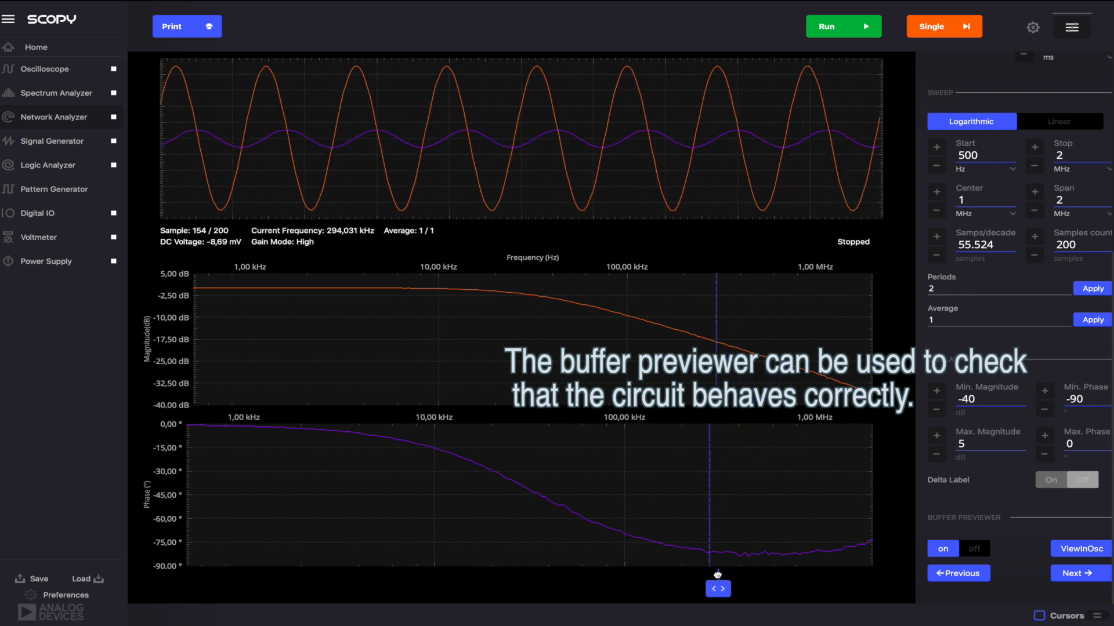
pyautogui.click(713, 589)
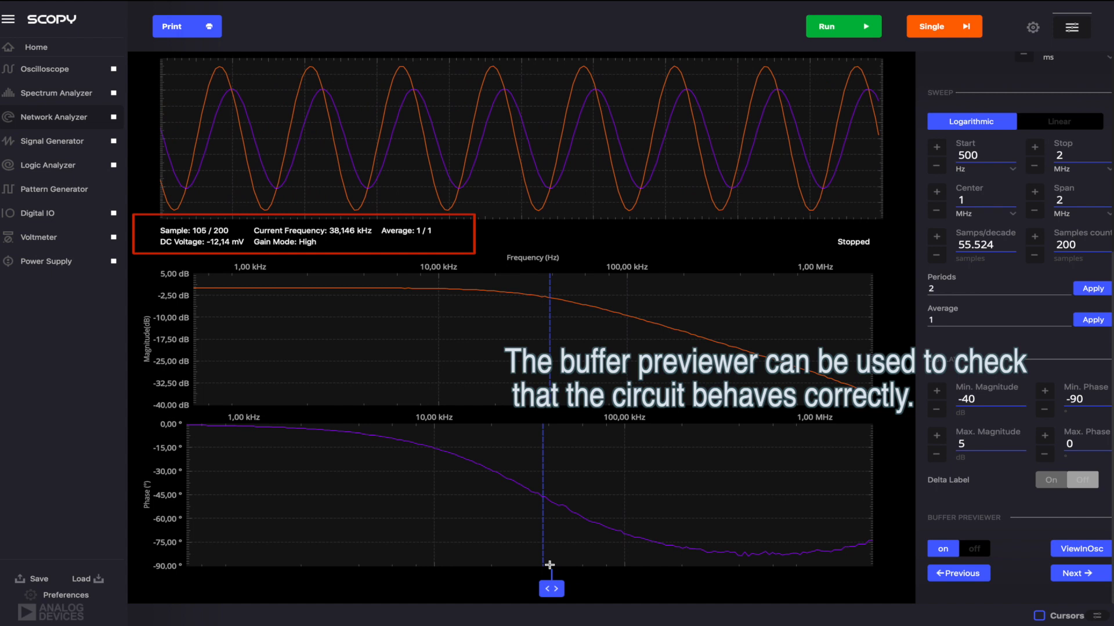
pyautogui.moveTo(550, 588); pyautogui.dragTo(498, 588)
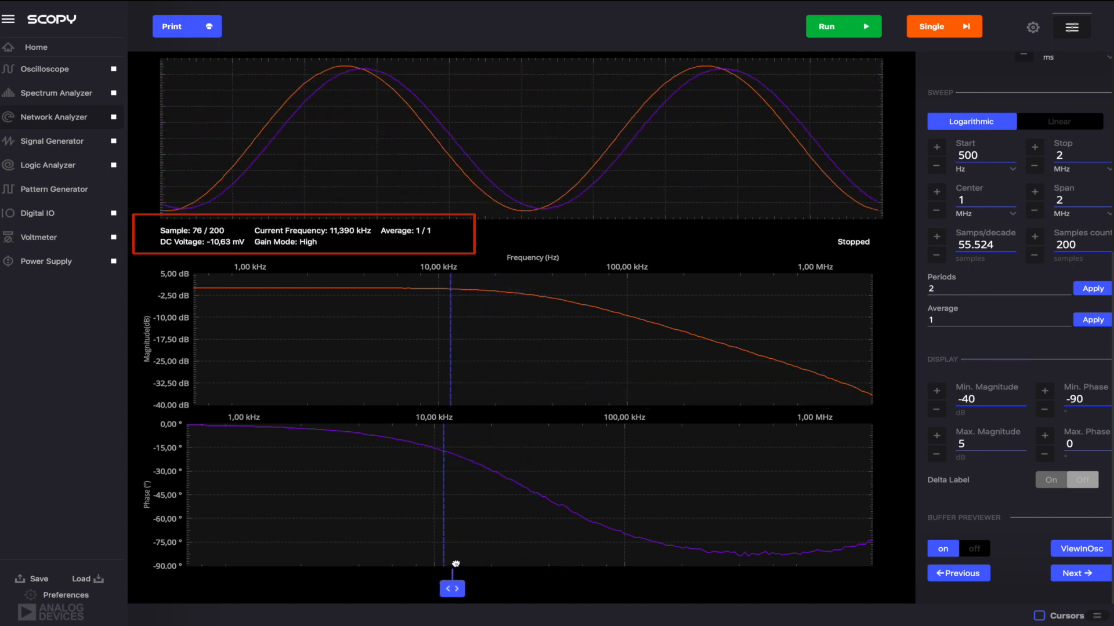
pyautogui.click(958, 573)
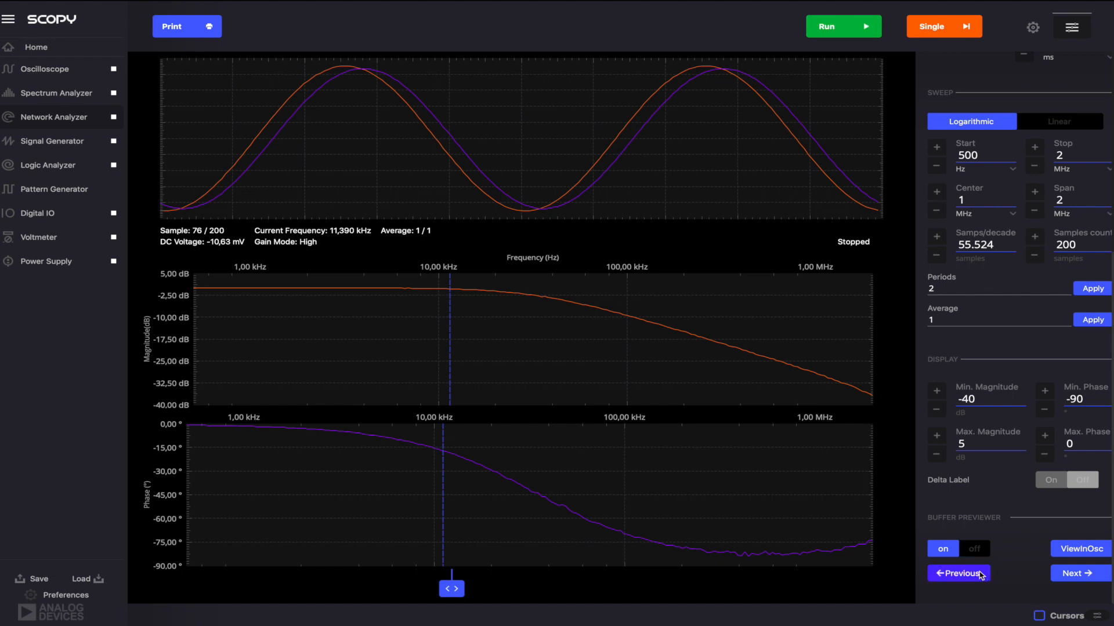
pyautogui.click(958, 573)
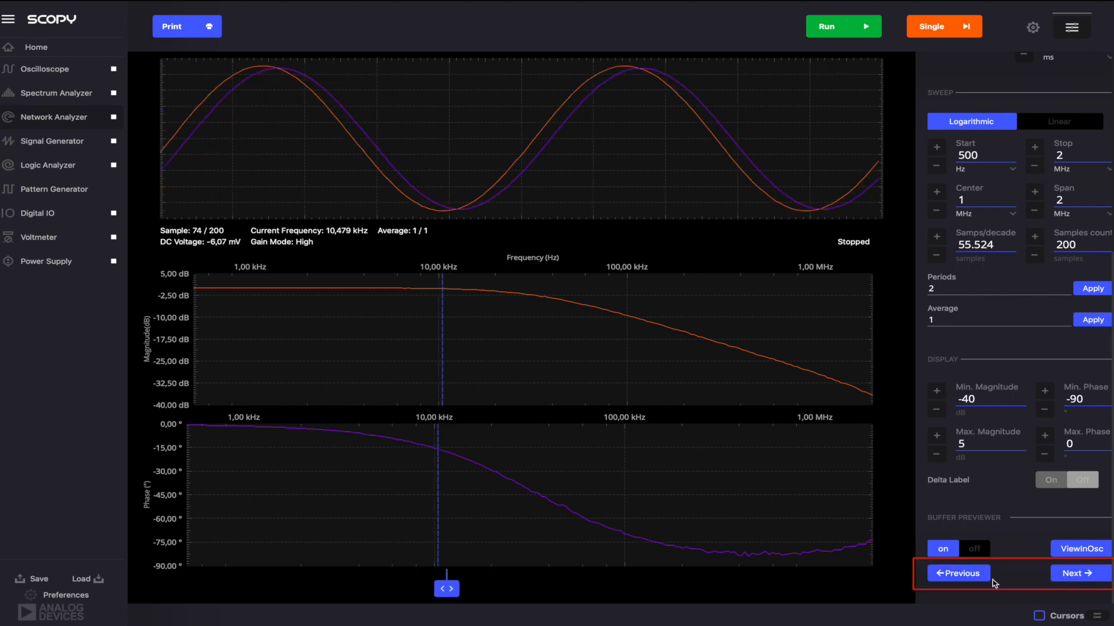
pyautogui.click(958, 573)
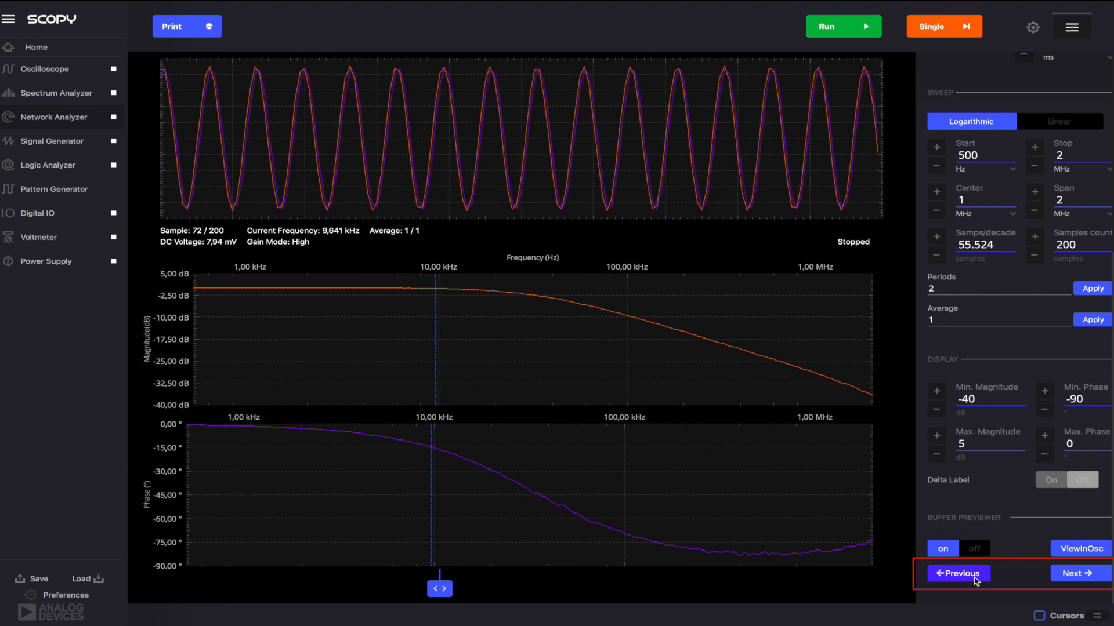
pyautogui.click(958, 573)
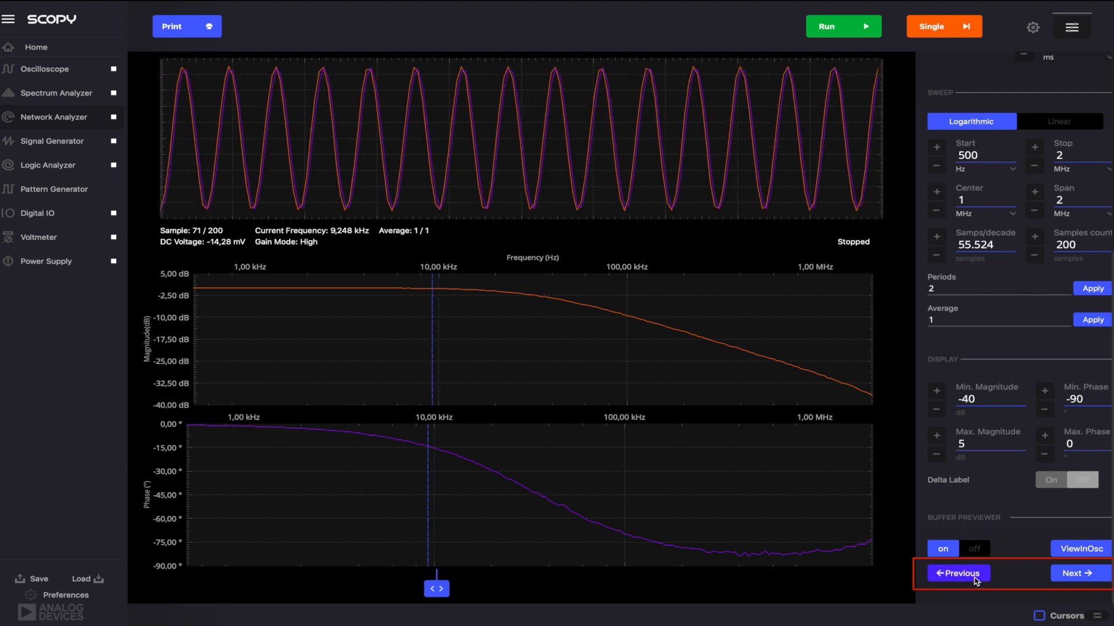
pyautogui.click(957, 573)
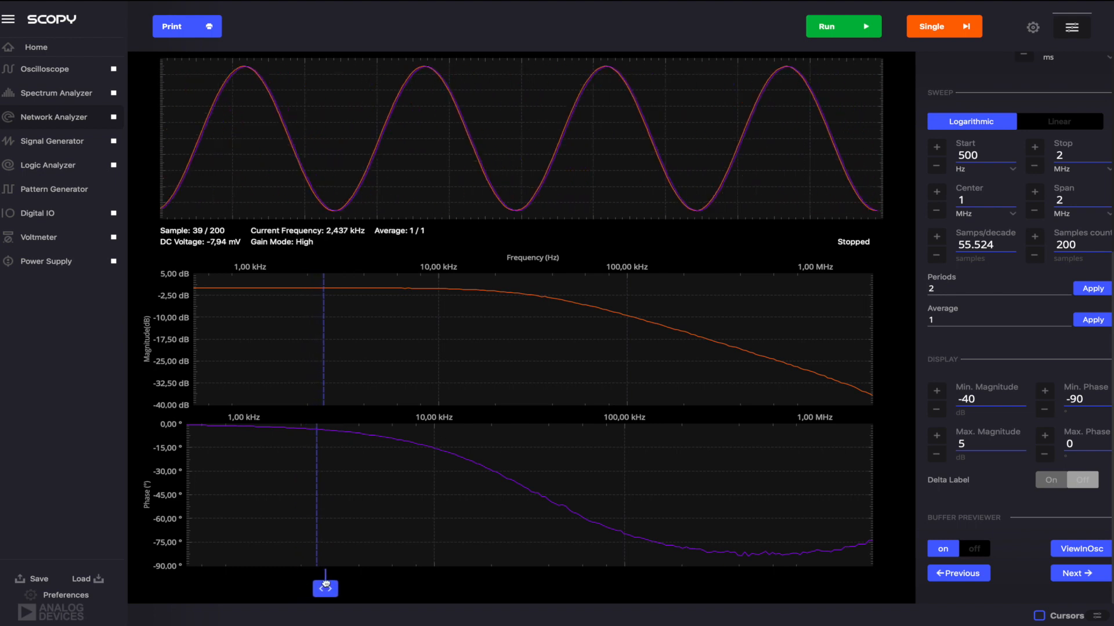
# Move the previewed sample to about 33.7 kHz near the filter cutoff.
pyautogui.moveTo(325, 587); pyautogui.dragTo(442, 587)
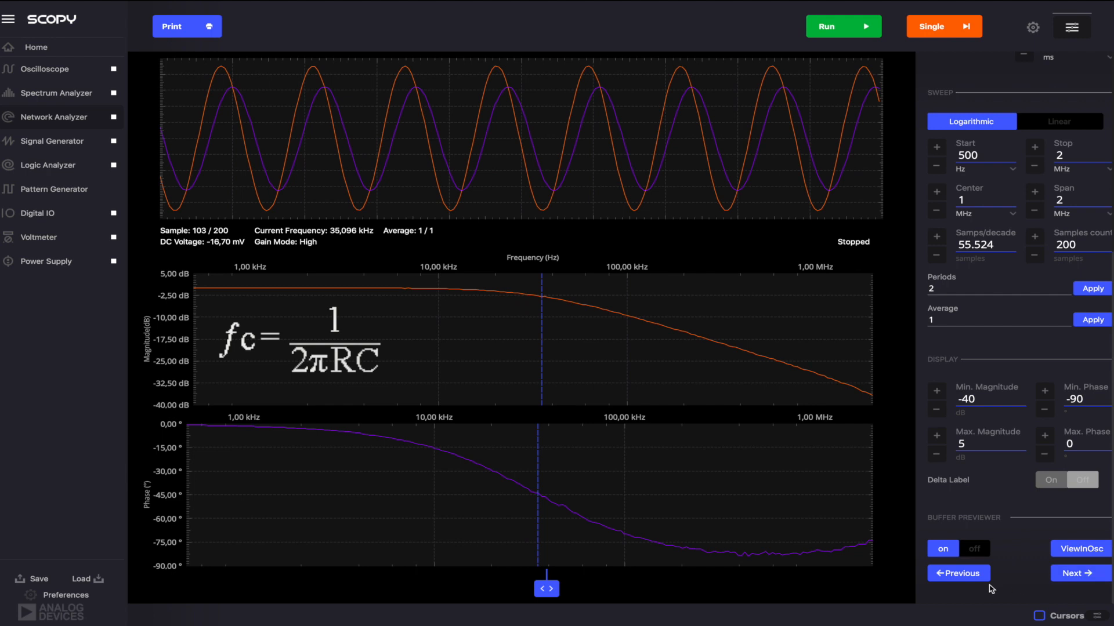
pyautogui.click(958, 573)
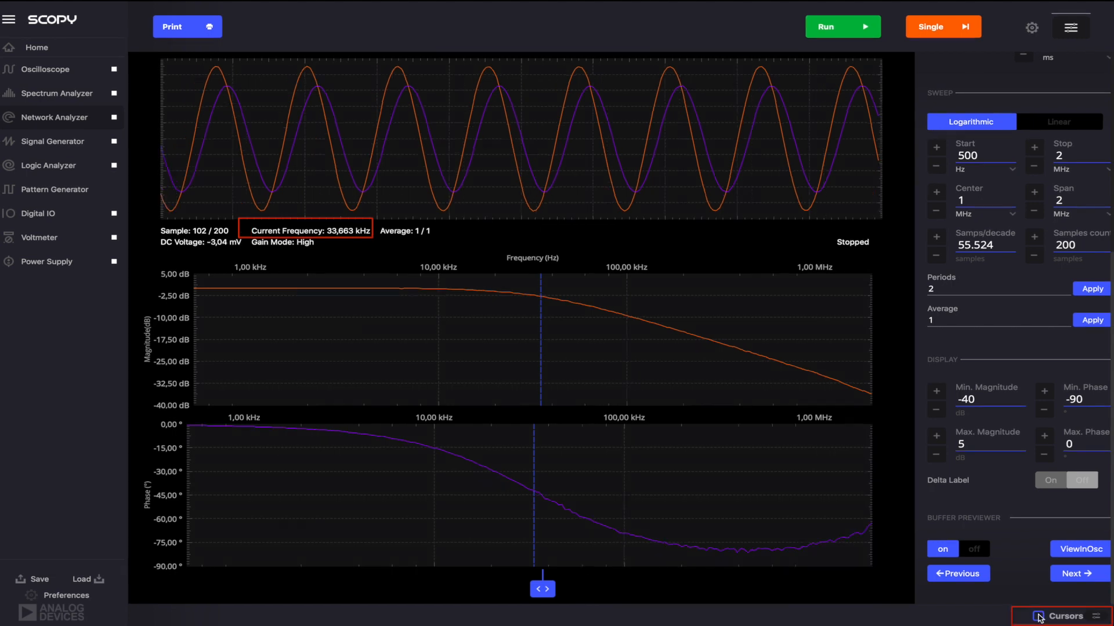
# Enable cursors and place them at the cutoff near 35.8 kHz and at about 1.01 MHz.
pyautogui.click(1061, 616)
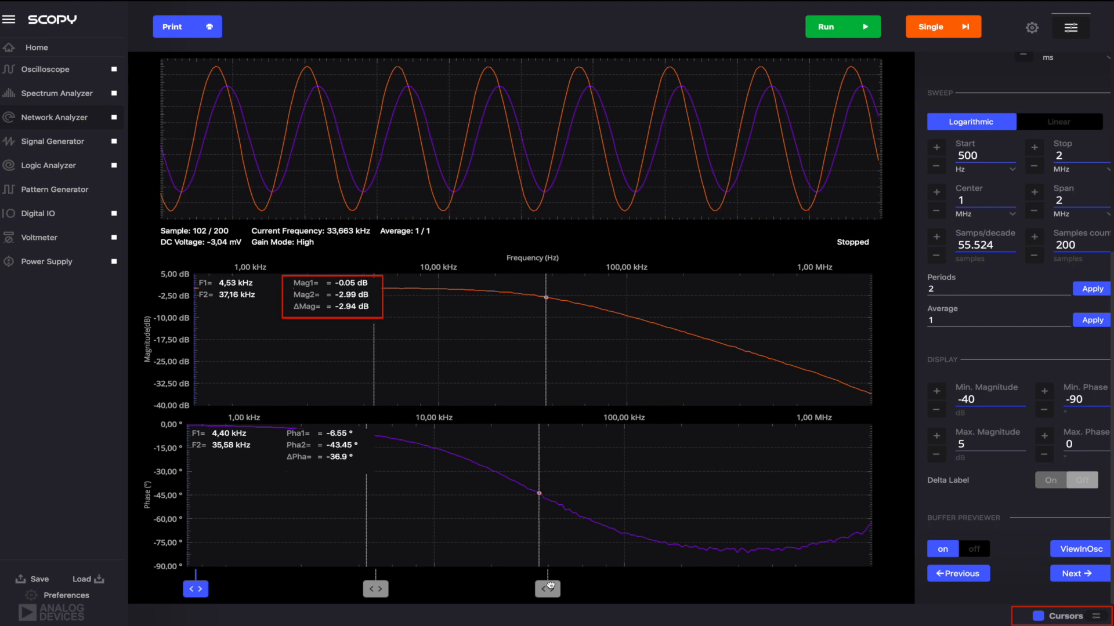
pyautogui.moveTo(546, 589); pyautogui.dragTo(545, 589)
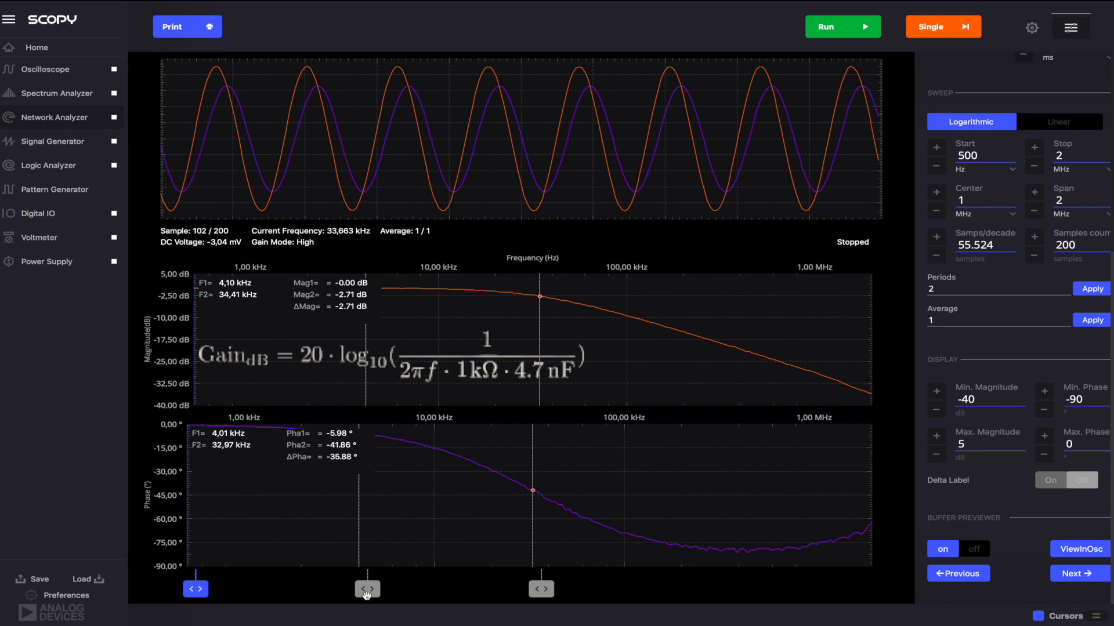
pyautogui.moveTo(396, 599)
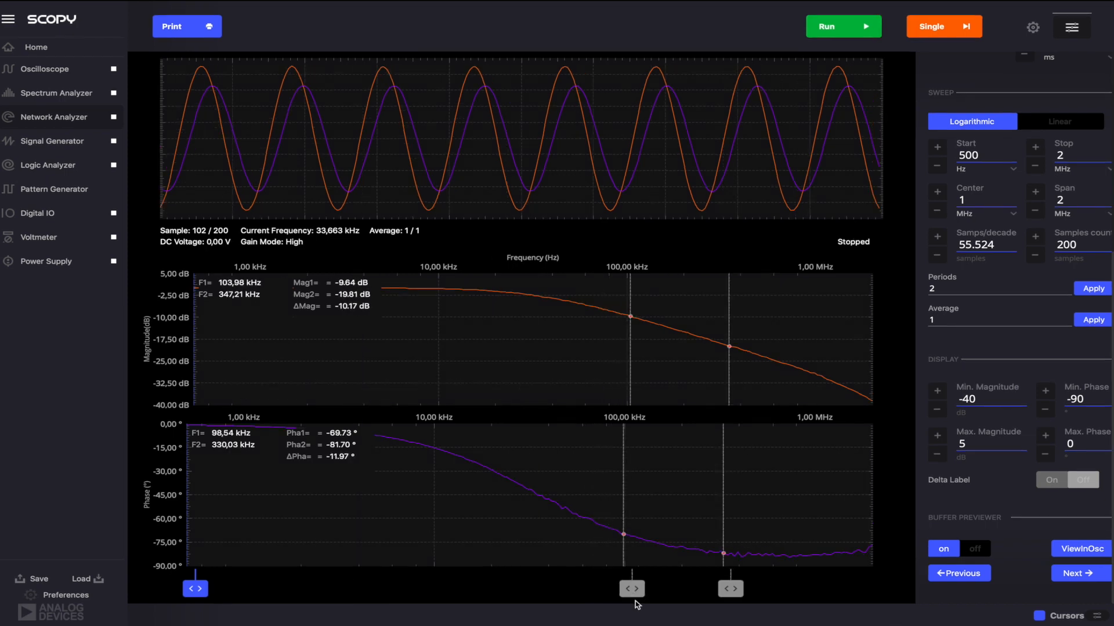
pyautogui.moveTo(730, 588); pyautogui.dragTo(799, 588)
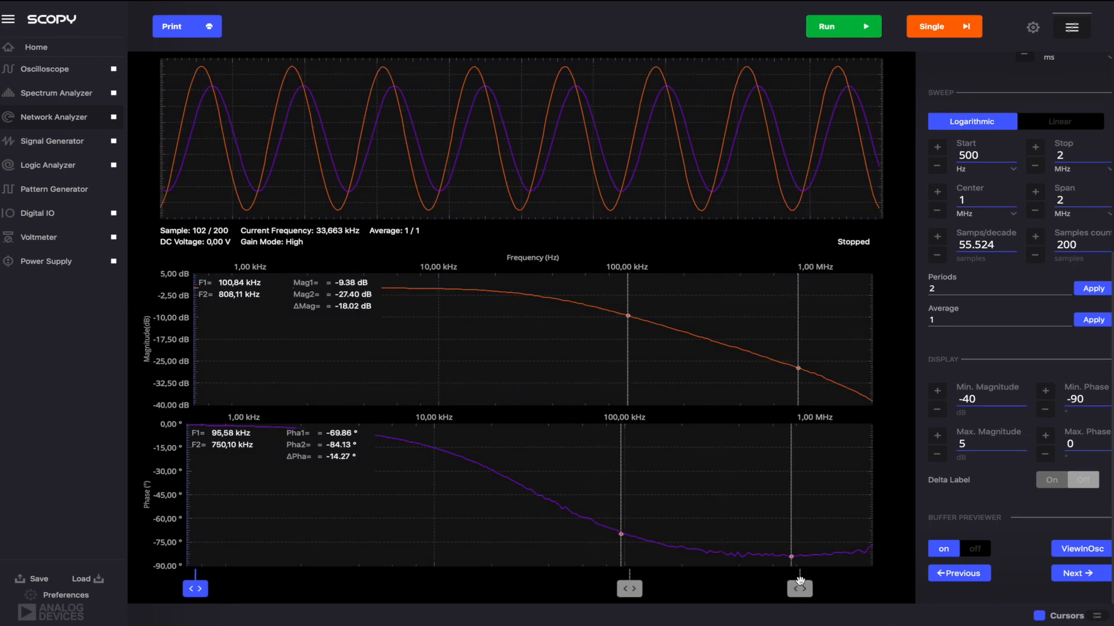
pyautogui.moveTo(799, 582); pyautogui.dragTo(817, 588)
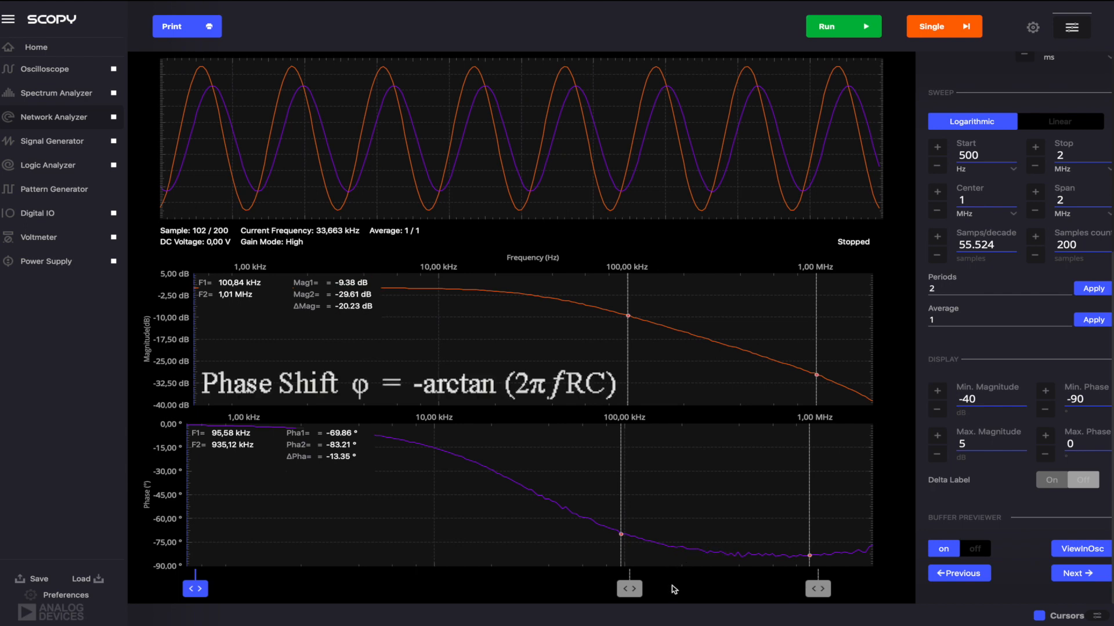
pyautogui.moveTo(645, 592)
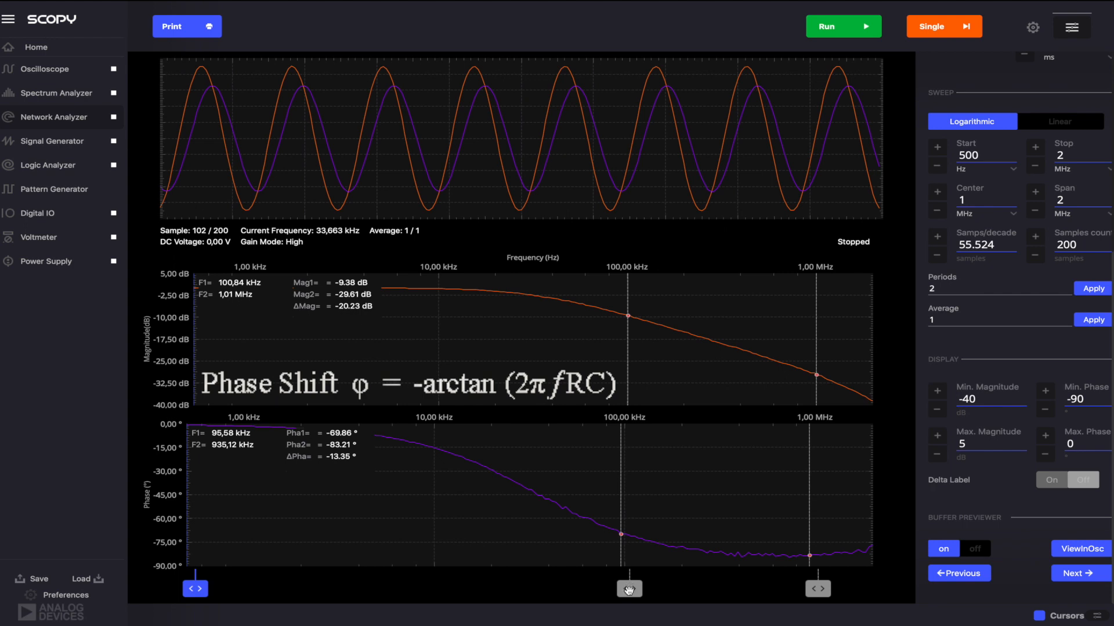
pyautogui.moveTo(629, 588); pyautogui.dragTo(609, 588)
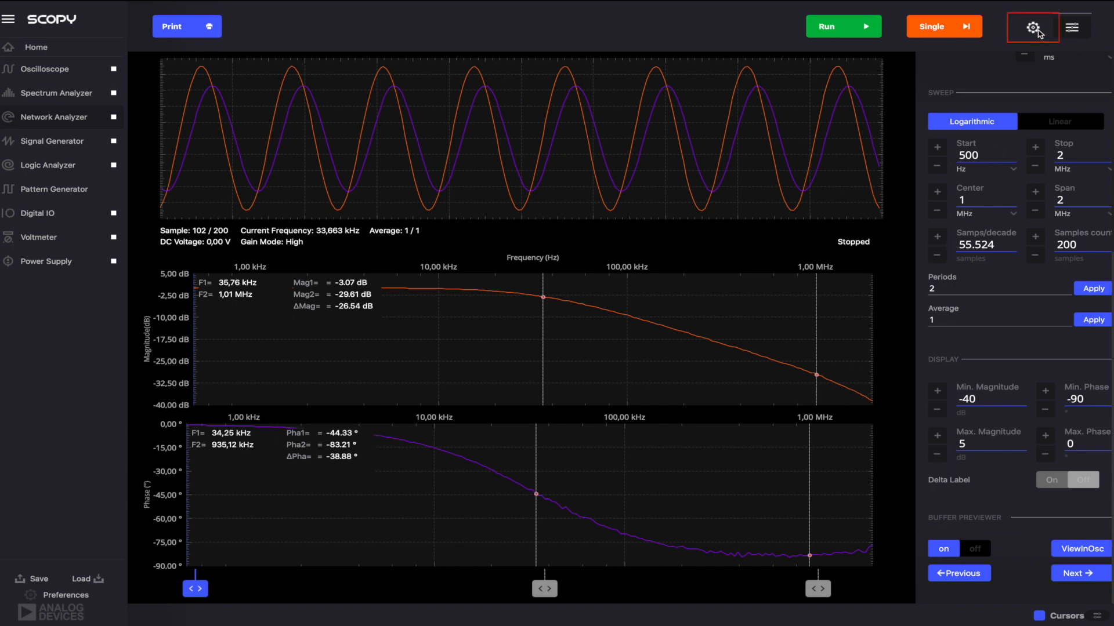
# Set trace line thickness 3 and view the response as Nyquist, Nichols, then Bode again.
pyautogui.click(1031, 27)
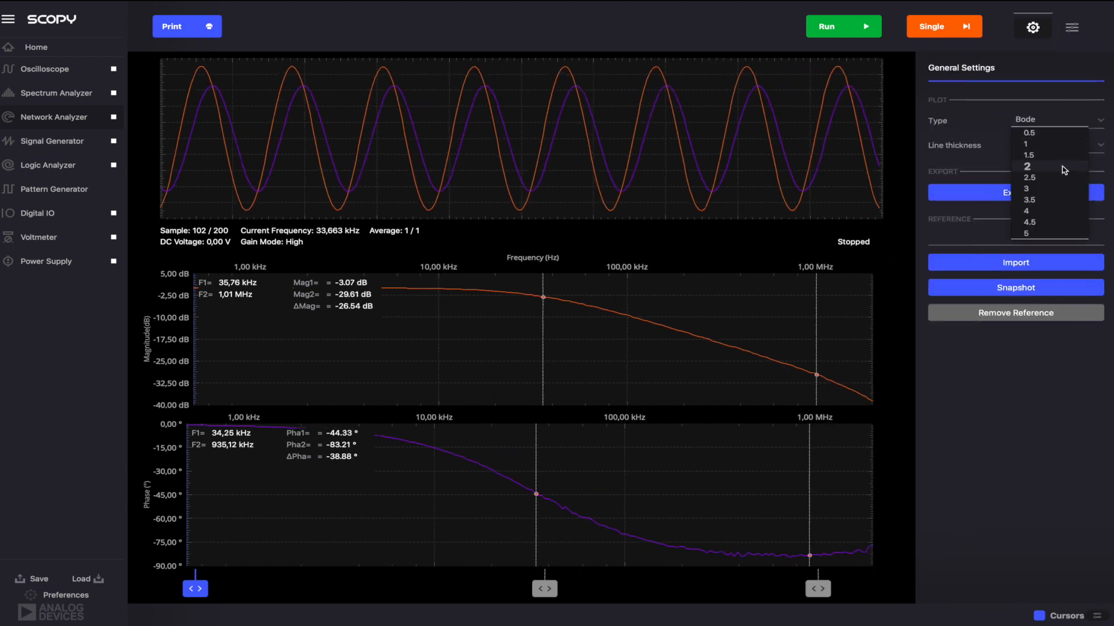
pyautogui.click(1027, 189)
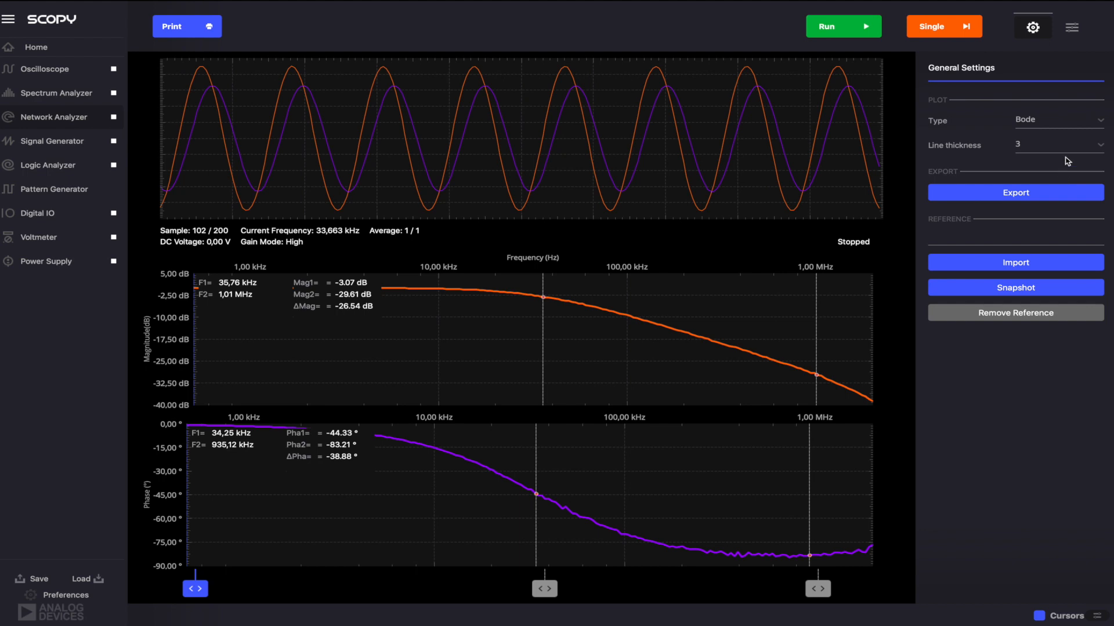
pyautogui.click(1058, 120)
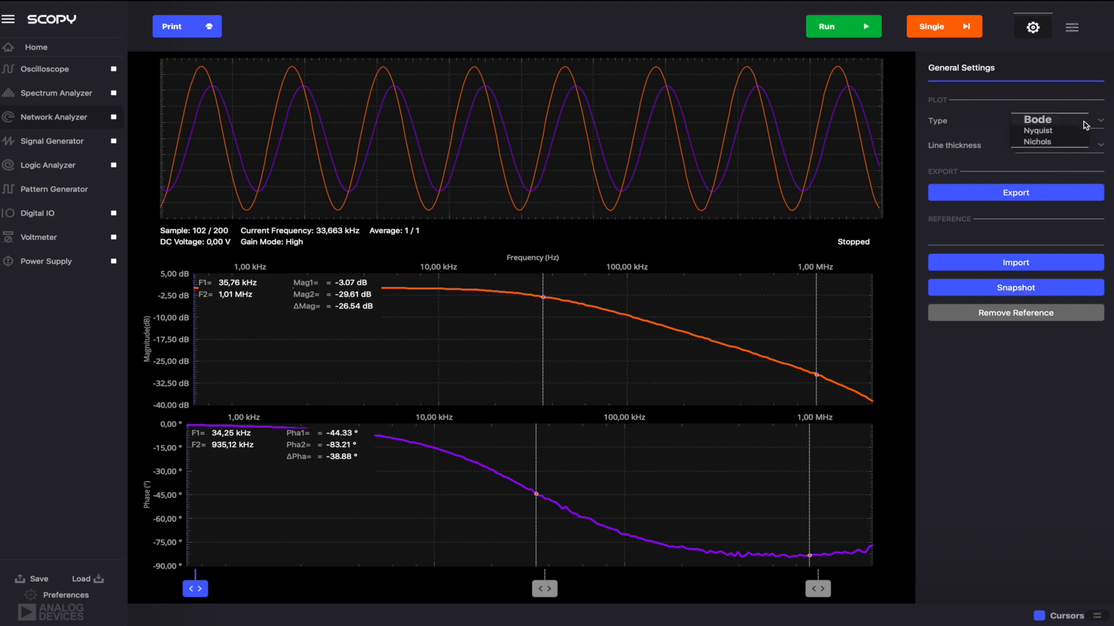
pyautogui.click(1037, 130)
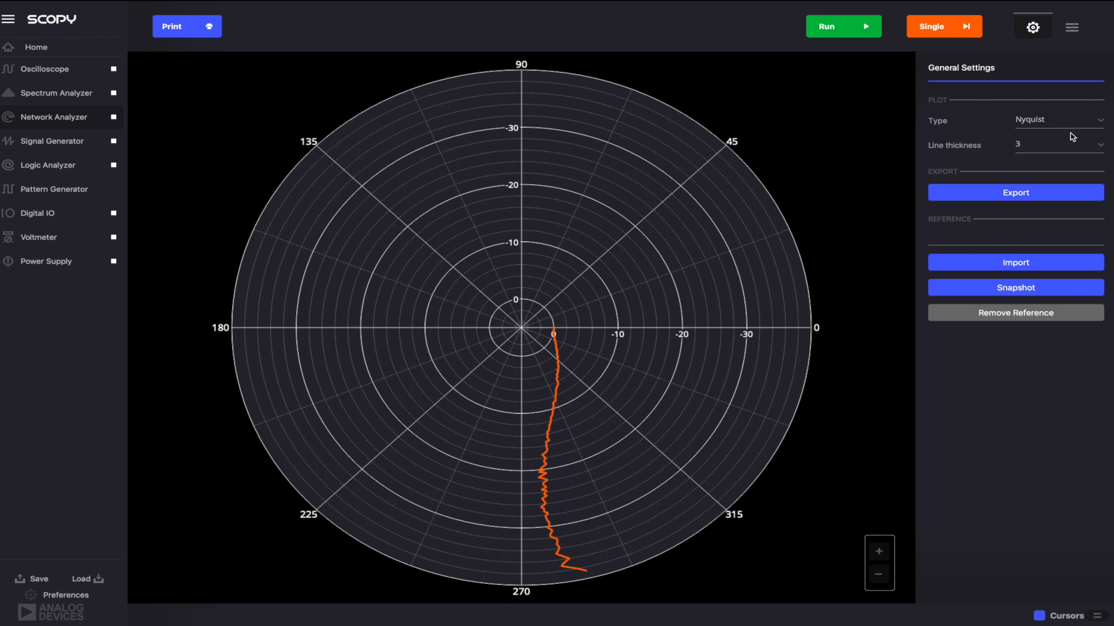
pyautogui.click(1058, 119)
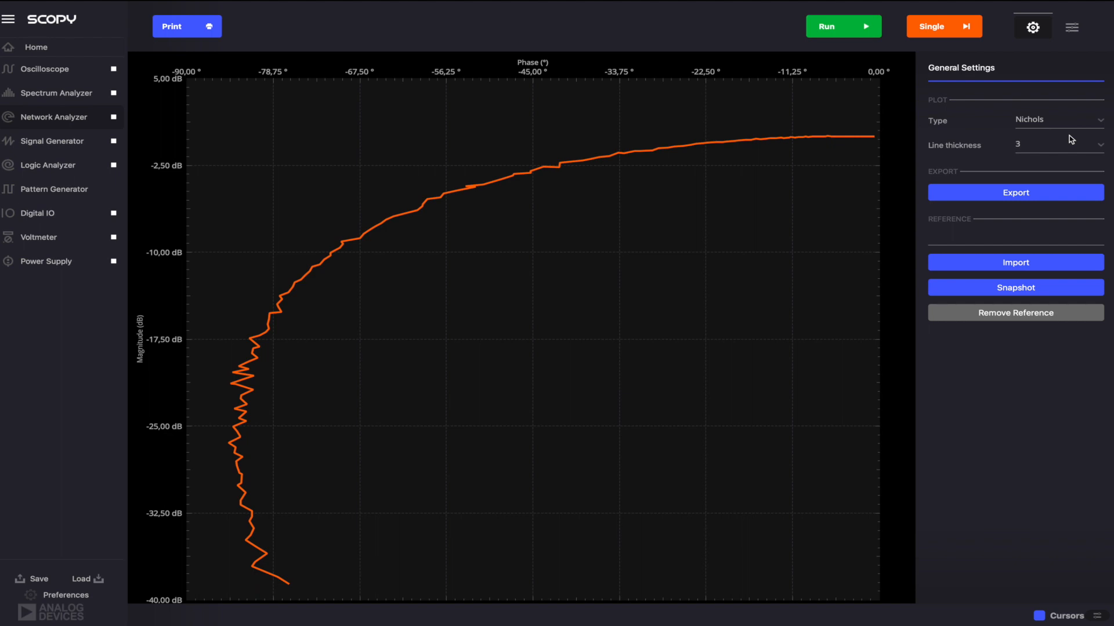
pyautogui.moveTo(1082, 127)
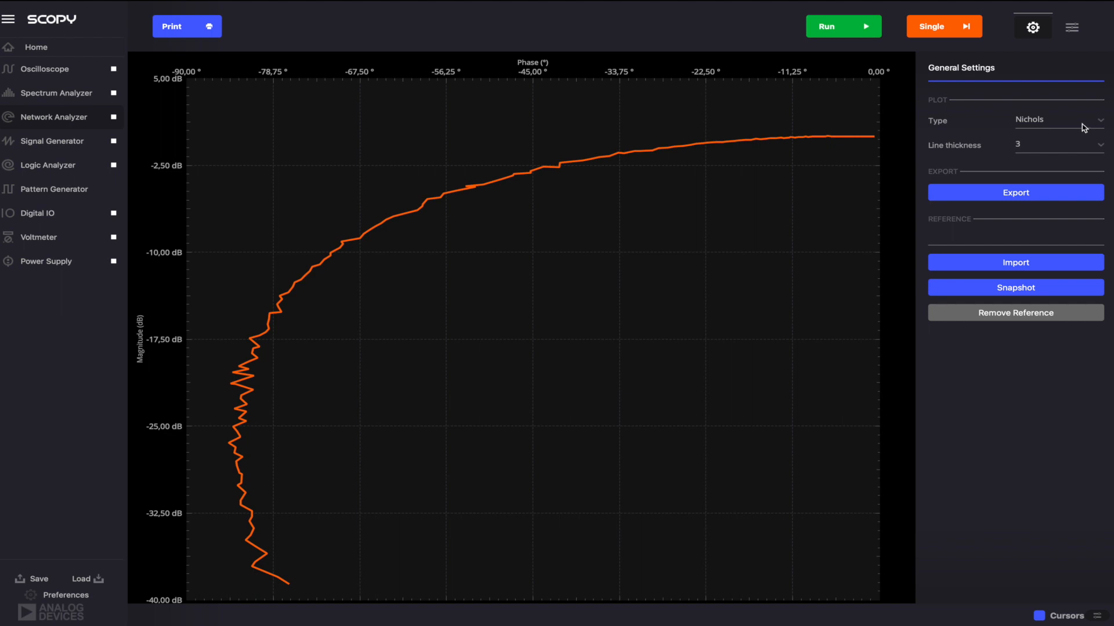
pyautogui.click(1058, 118)
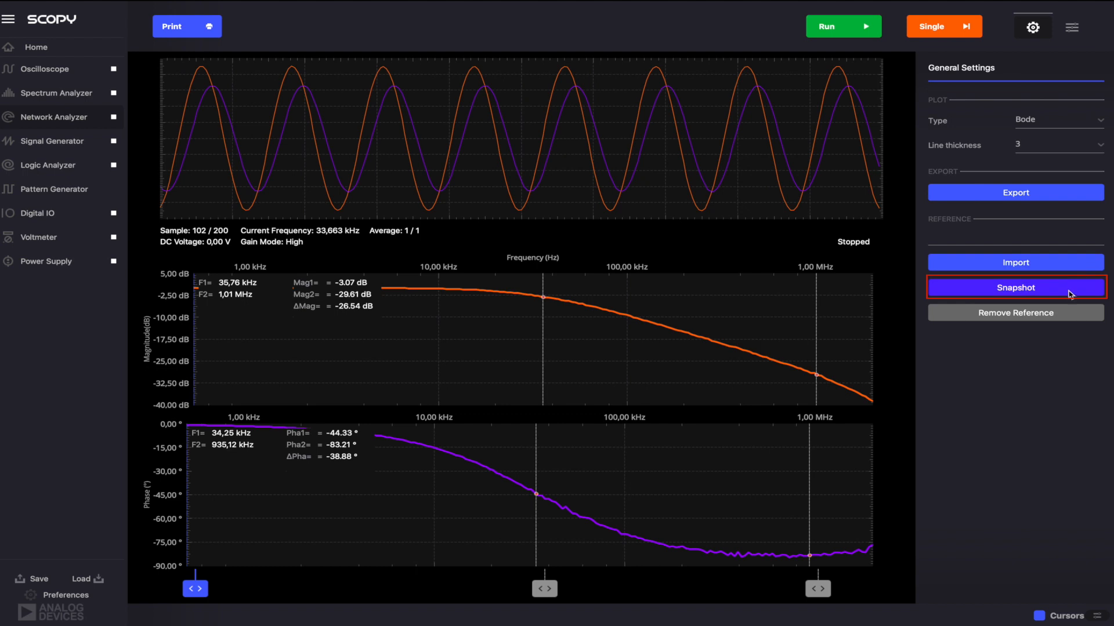
pyautogui.click(1014, 288)
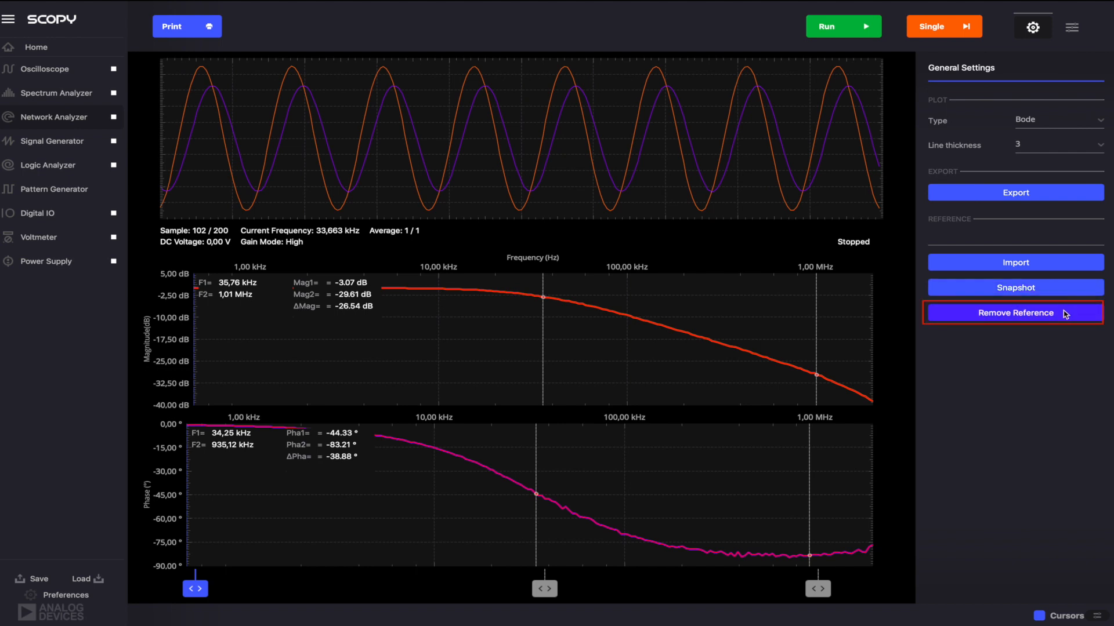
pyautogui.click(1014, 312)
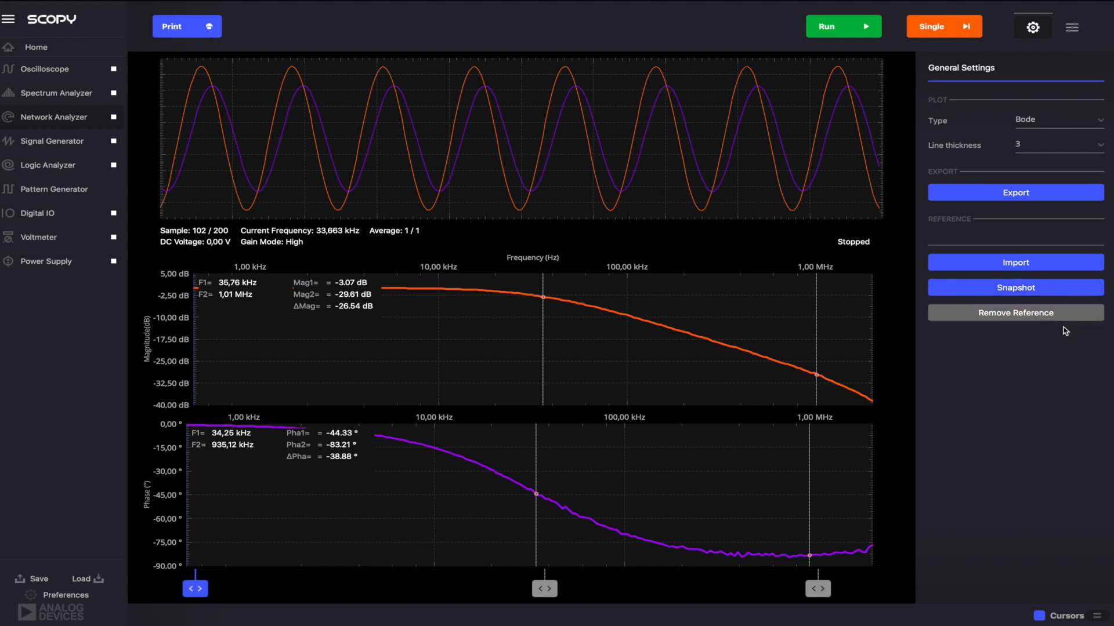